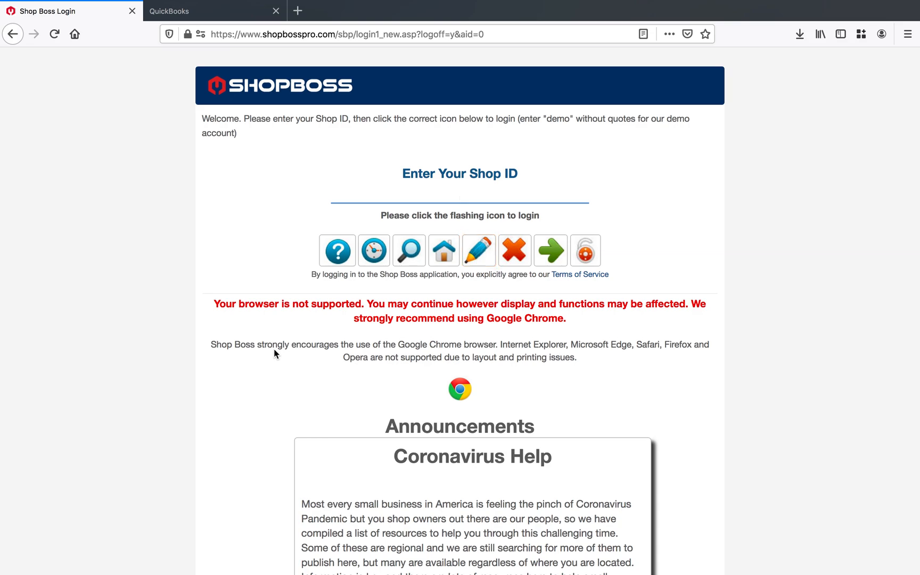
- Enter Shop ID 6062 and submit it to reach the user selection
left_click(480, 251)
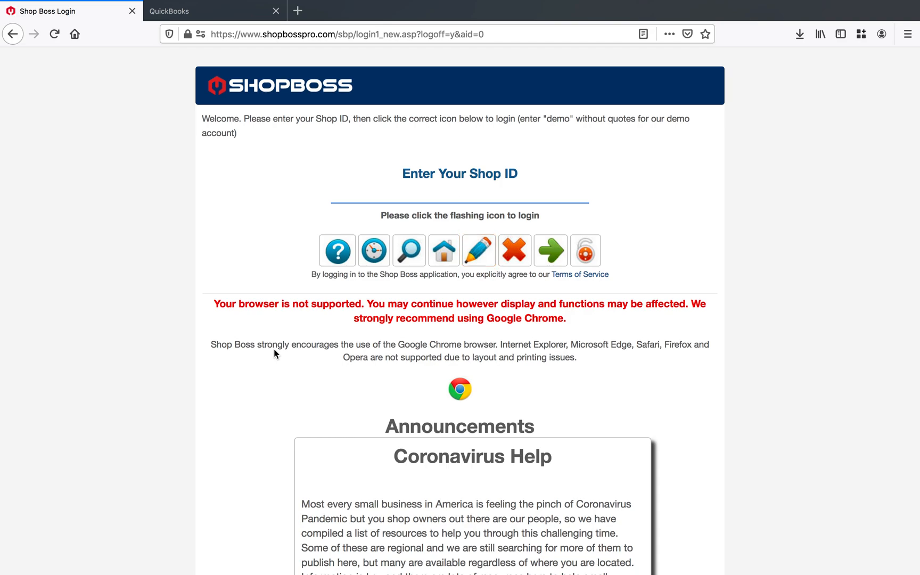
left_click(479, 251)
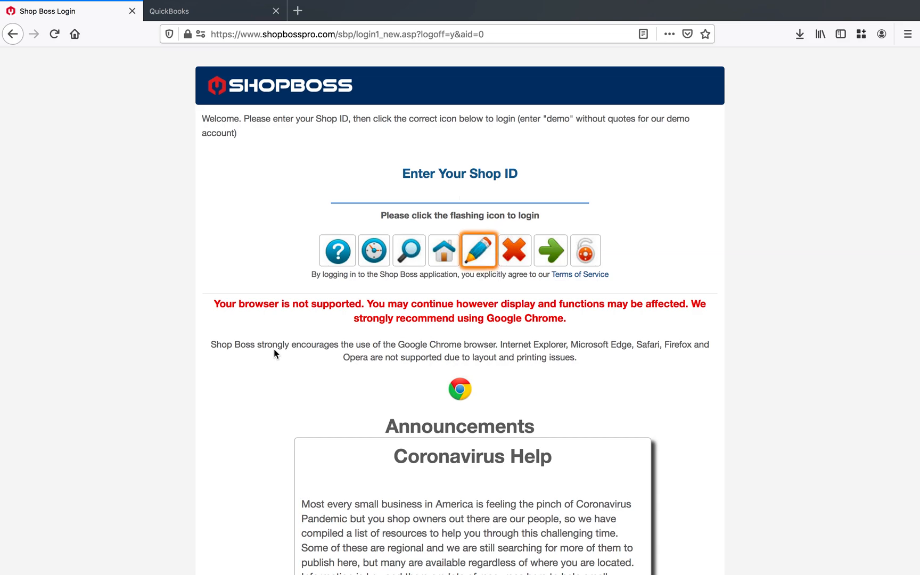
left_click(459, 192)
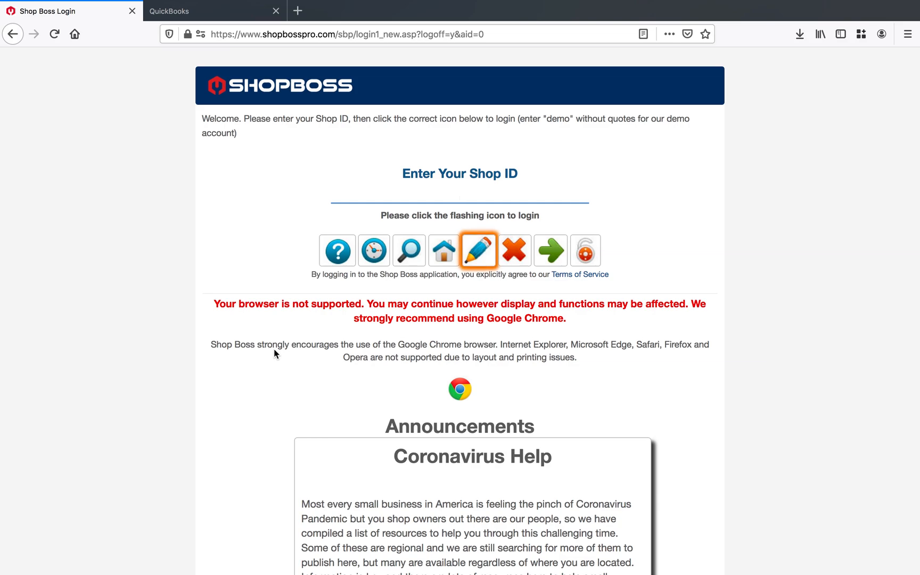
type("6062")
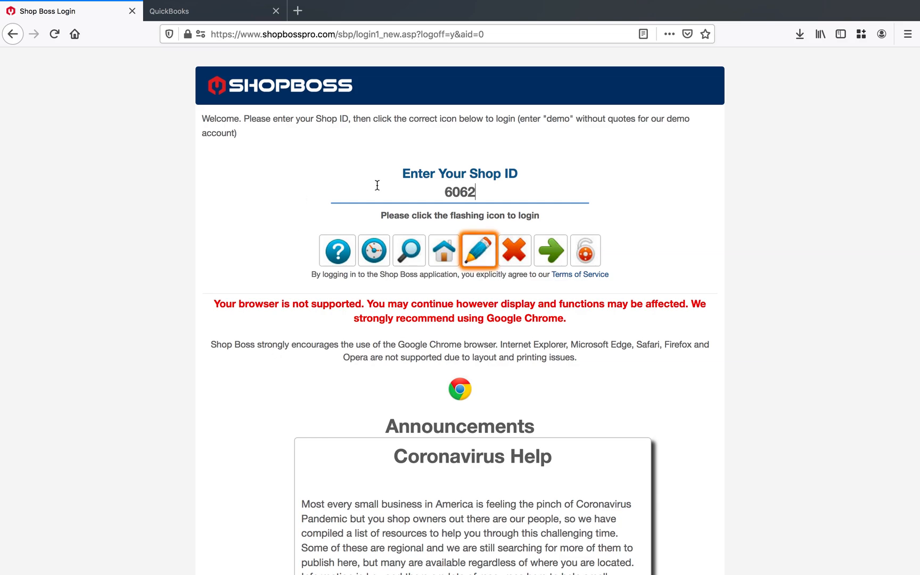
left_click(479, 250)
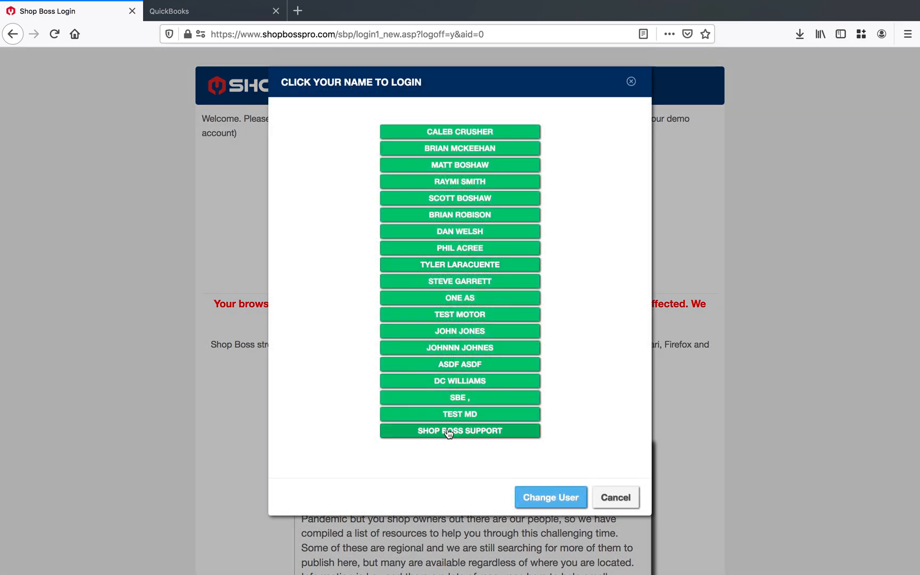
- Choose the staff user, log in with the password and decline saving it
left_click(459, 264)
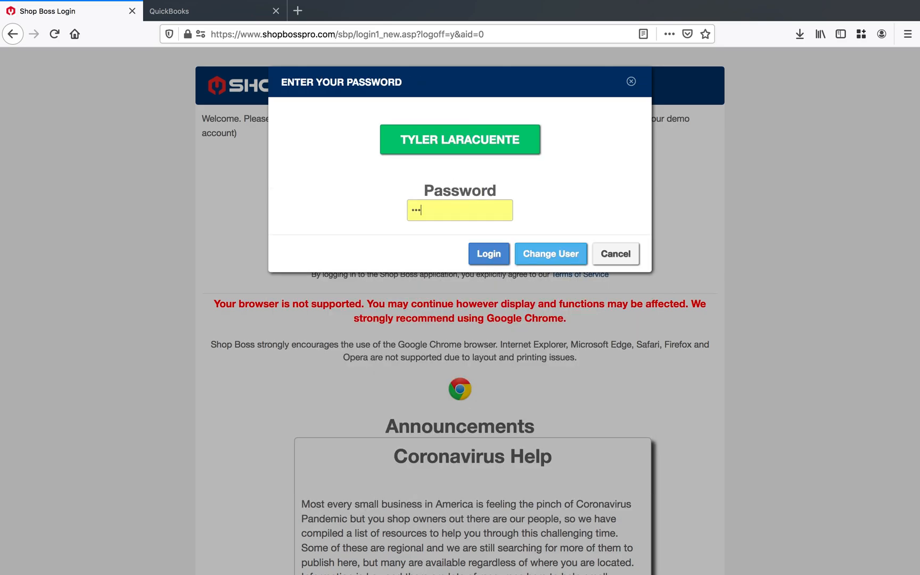
left_click(488, 254)
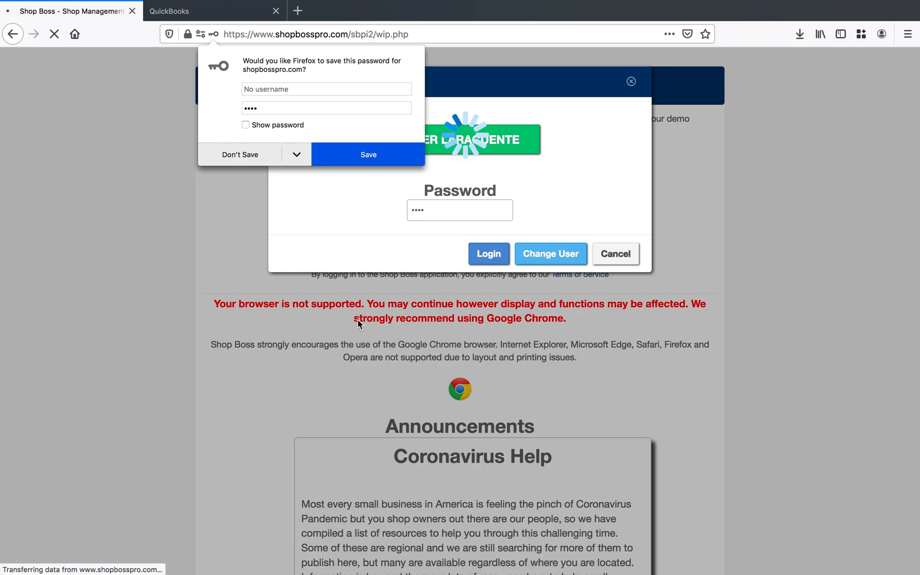
left_click(488, 254)
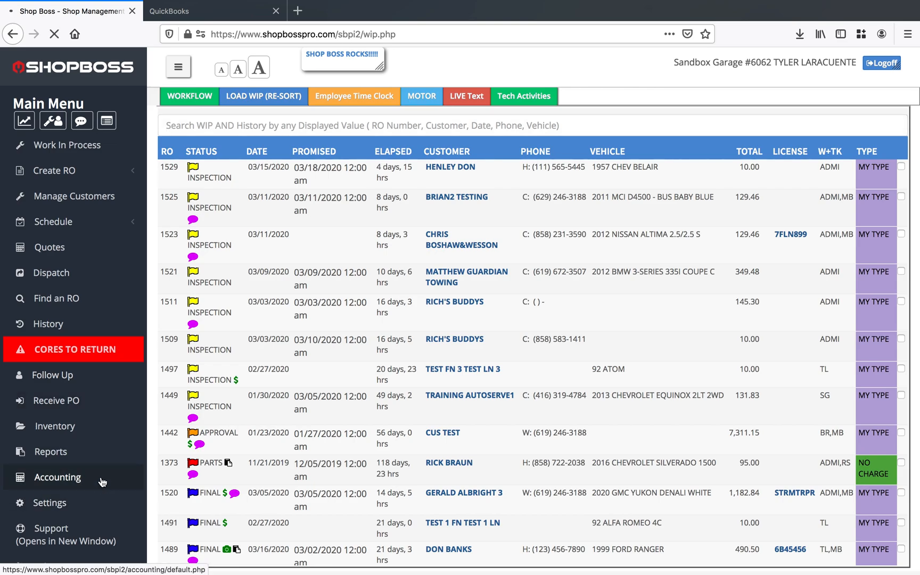
- Go to Accounting and then its QuickBooks integration page
left_click(57, 478)
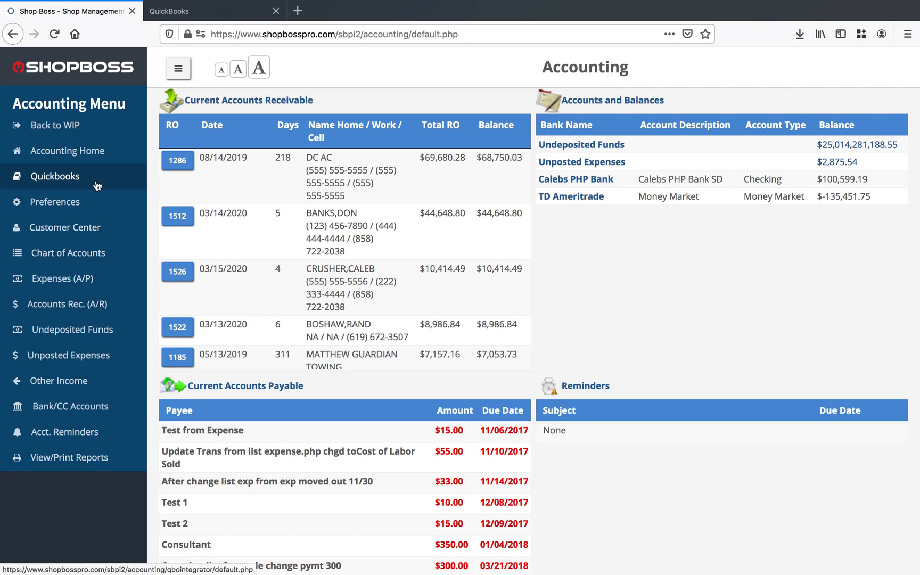
left_click(54, 176)
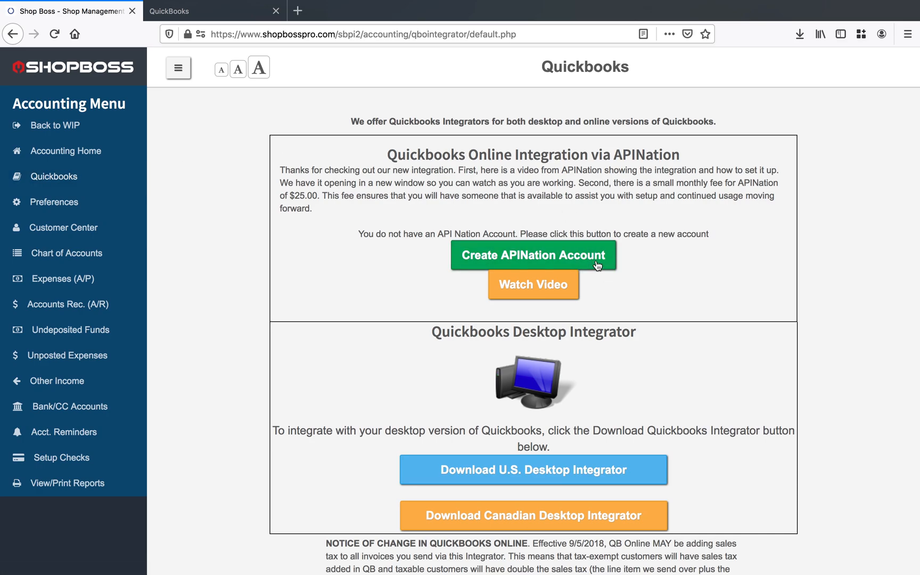
- Create the Apination account, try sync and start connecting QuickBooks Online
left_click(533, 254)
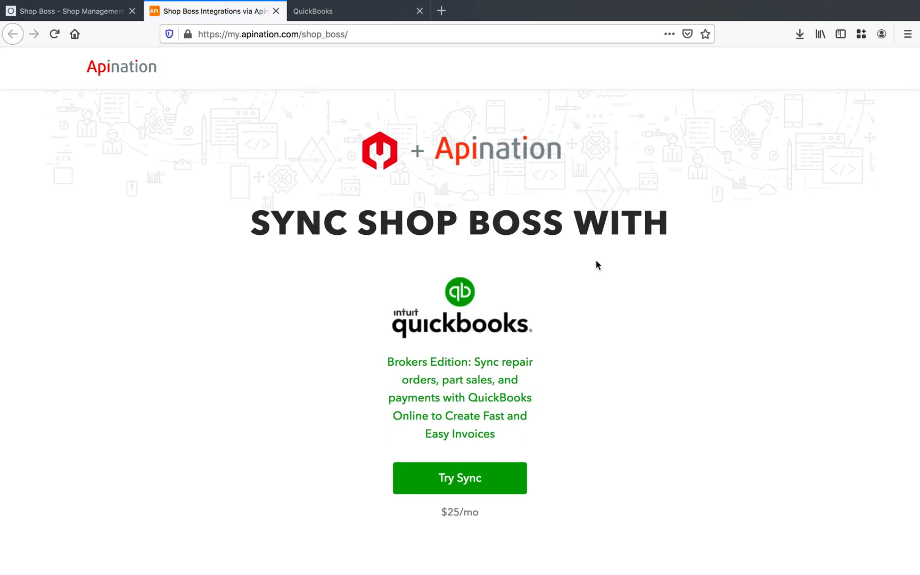
left_click(459, 478)
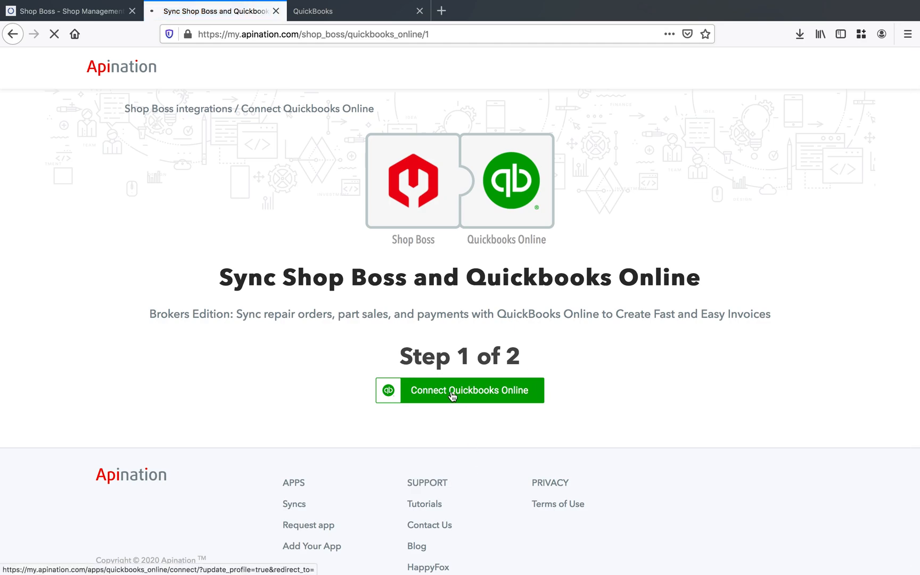
left_click(460, 389)
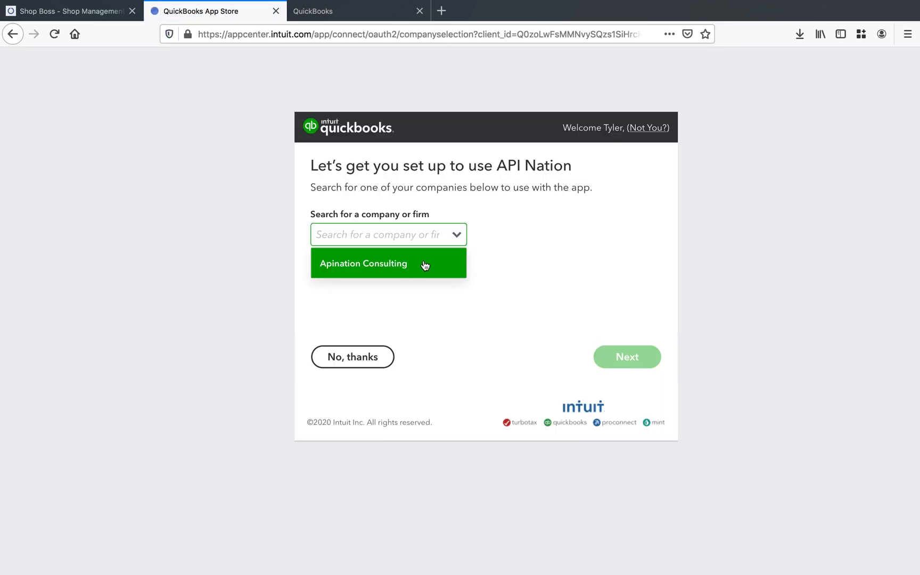
- Select Apination Consulting and API Inc (Test Company 4), approve the admin change and continue to settings review
left_click(363, 263)
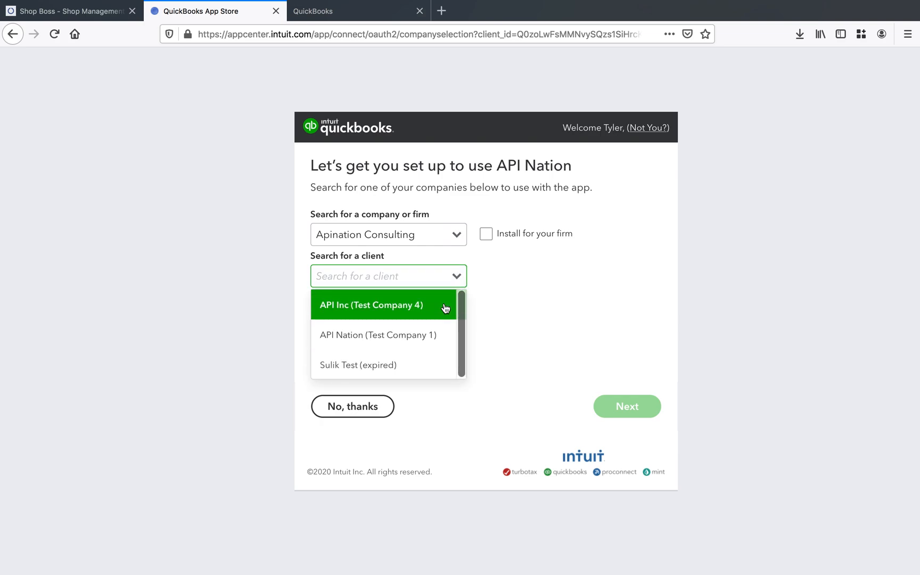
left_click(381, 305)
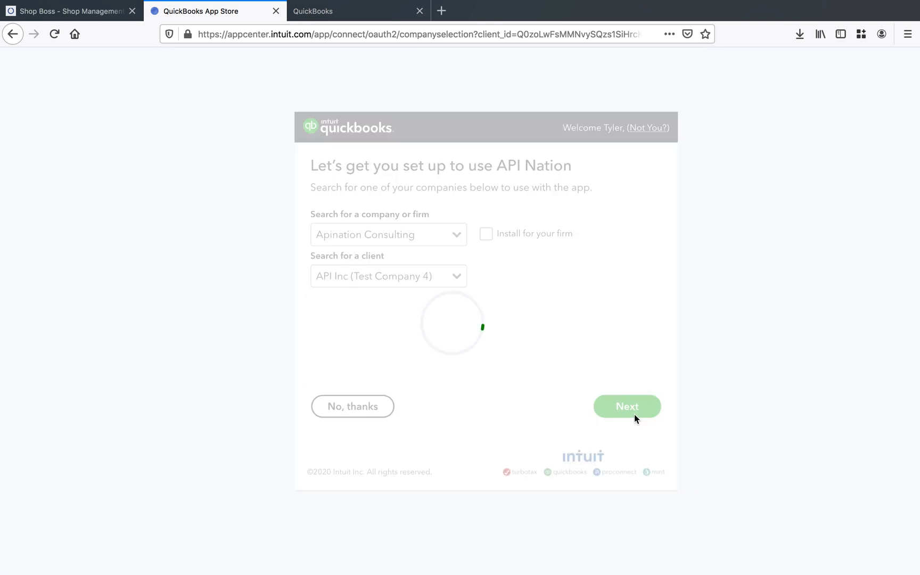
left_click(626, 406)
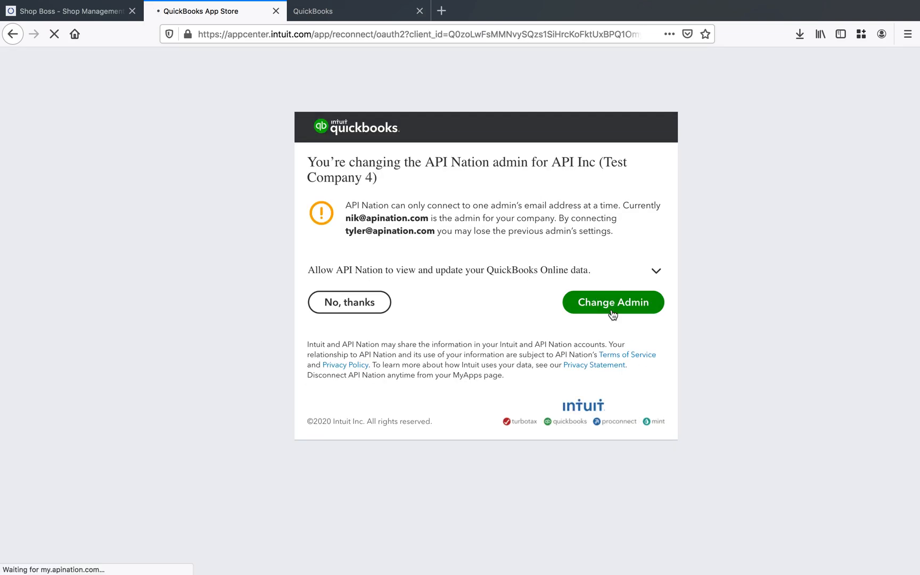
left_click(612, 303)
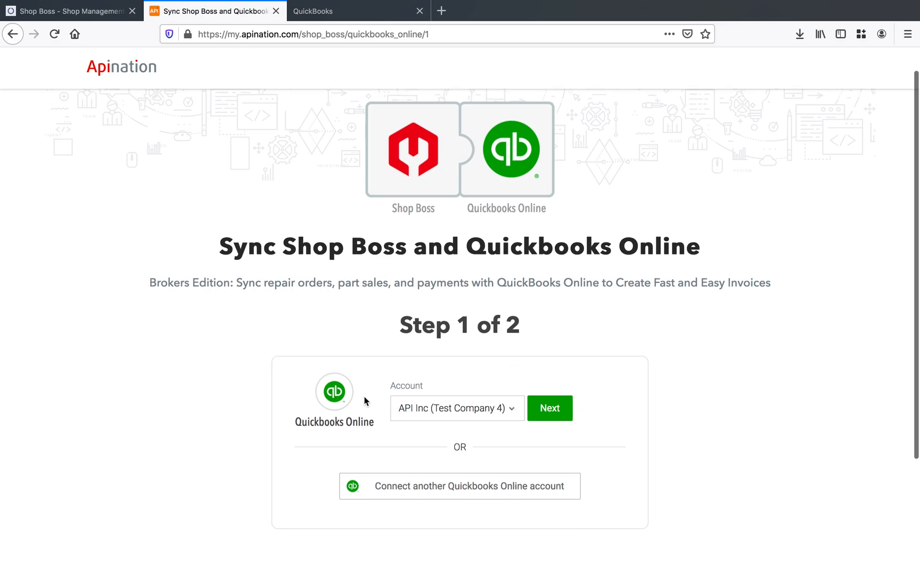
left_click(550, 408)
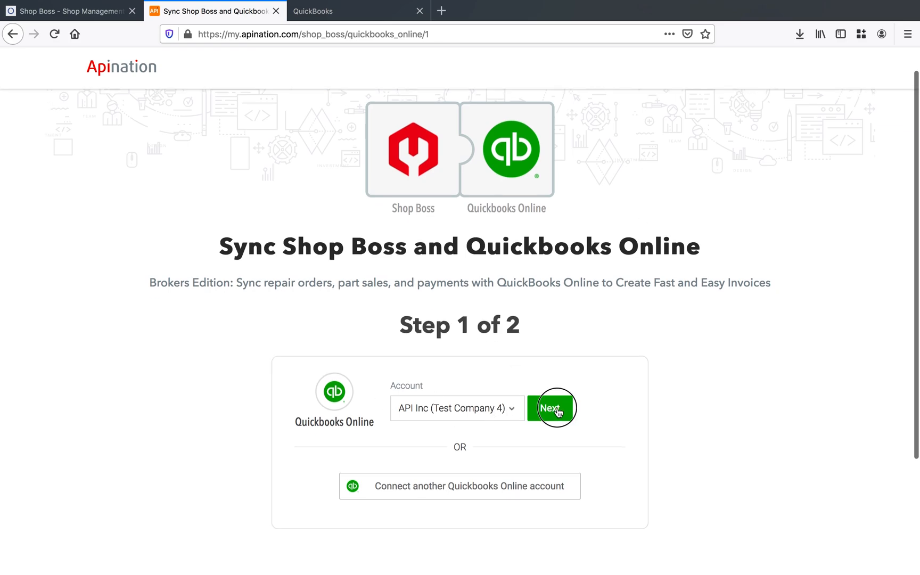
left_click(553, 408)
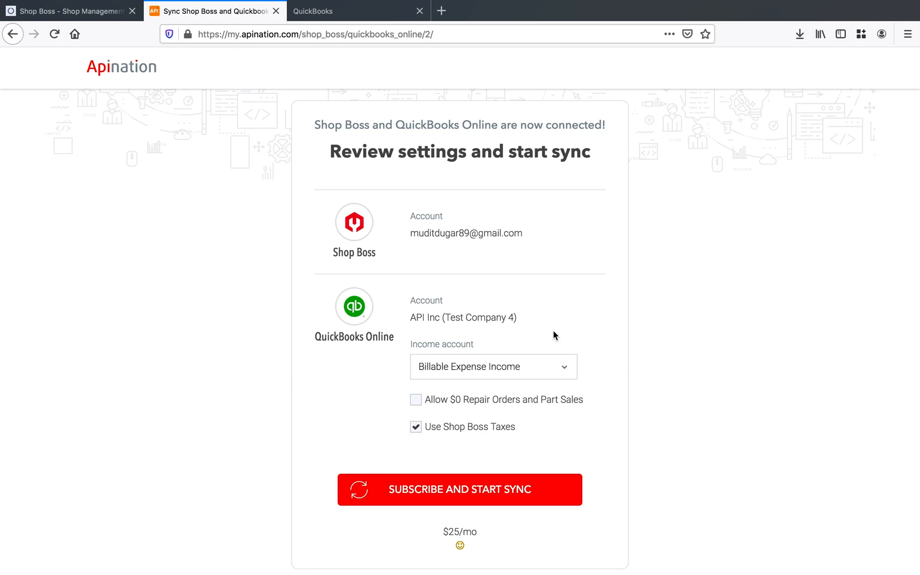
- Choose Uncategorized Income from the income account list
left_click(494, 367)
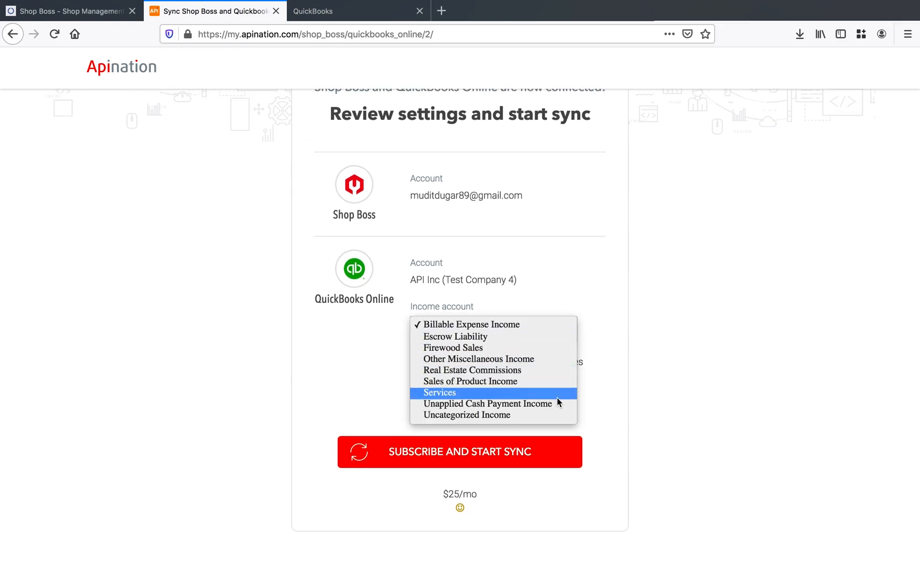
mouse_move(467, 416)
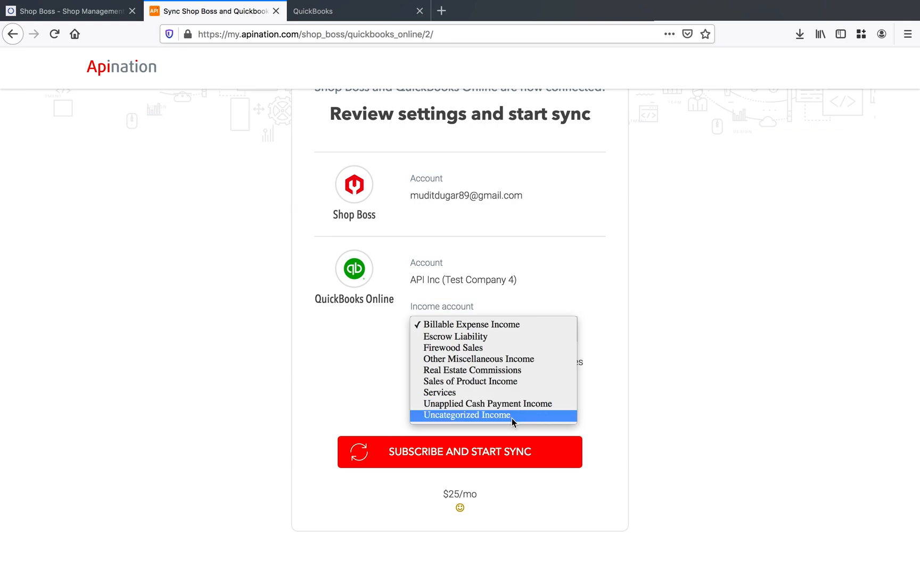
left_click(467, 416)
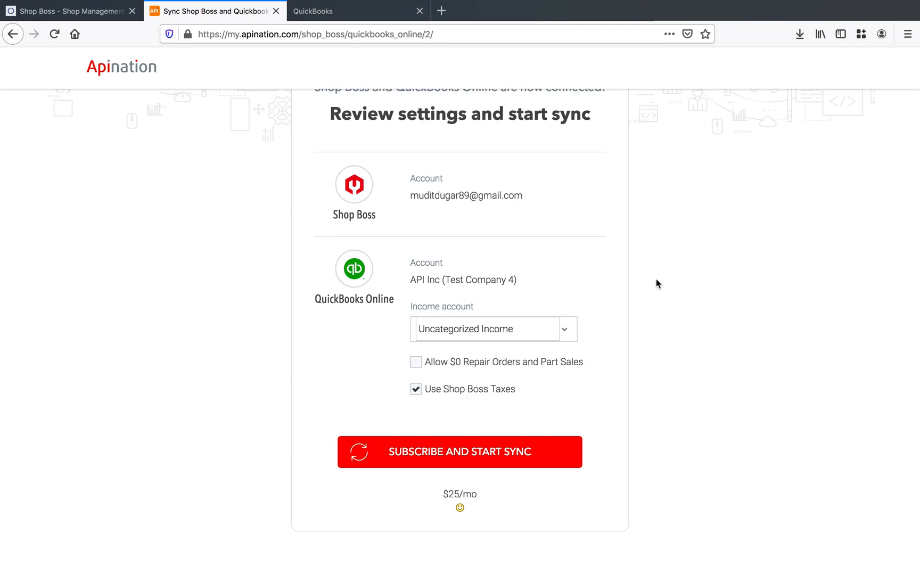
scroll("down", 3)
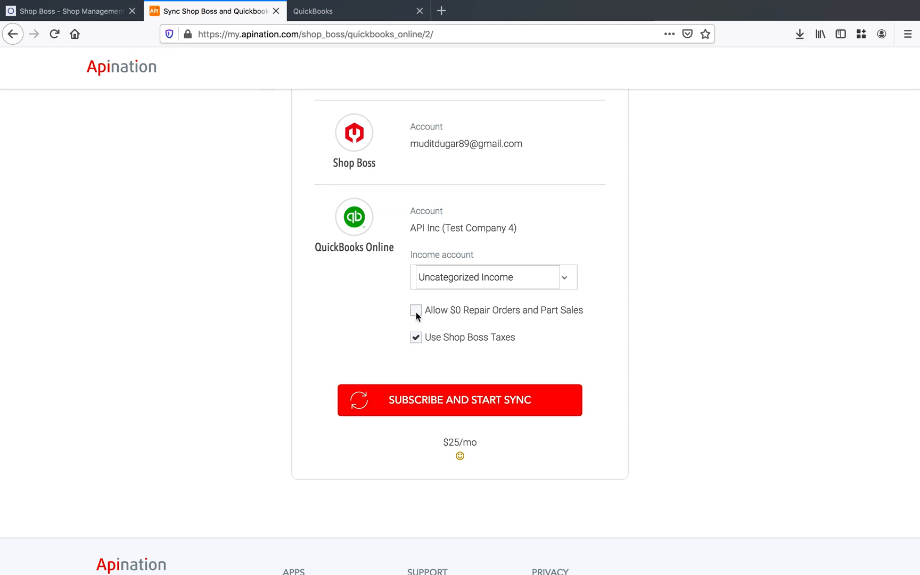
- Toggle the $0 orders and Use Shop Boss Taxes options, leaving $0 orders off and Shop Boss taxes on
left_click(416, 310)
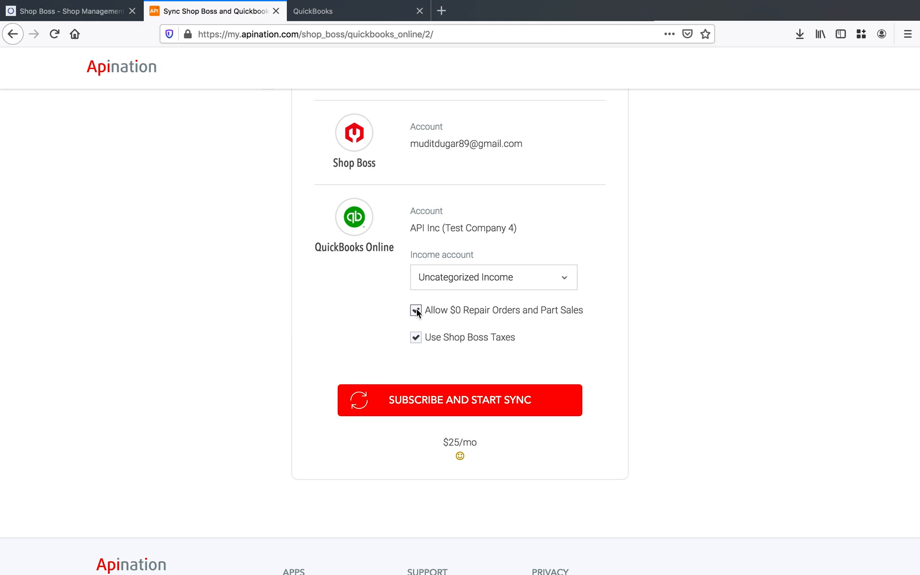
left_click(416, 310)
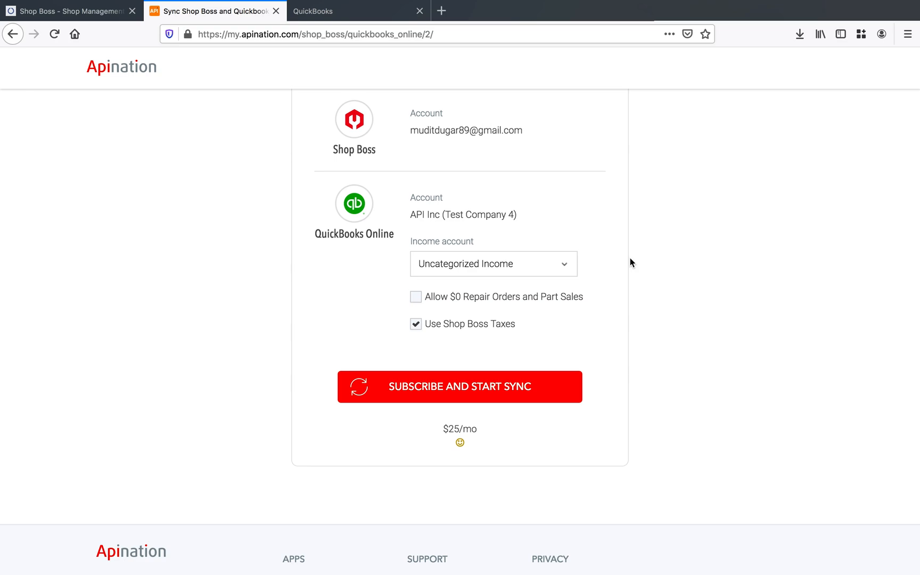
left_click(416, 324)
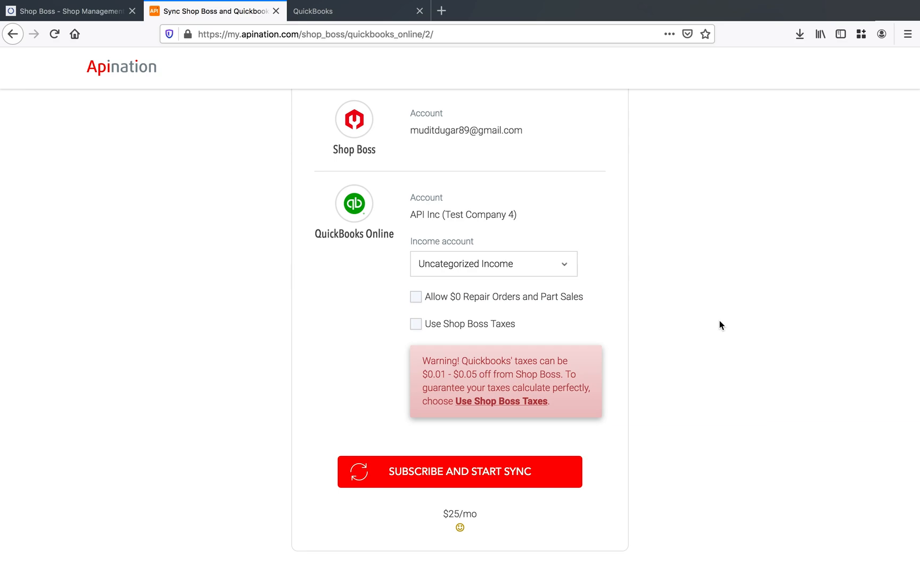
mouse_move(720, 325)
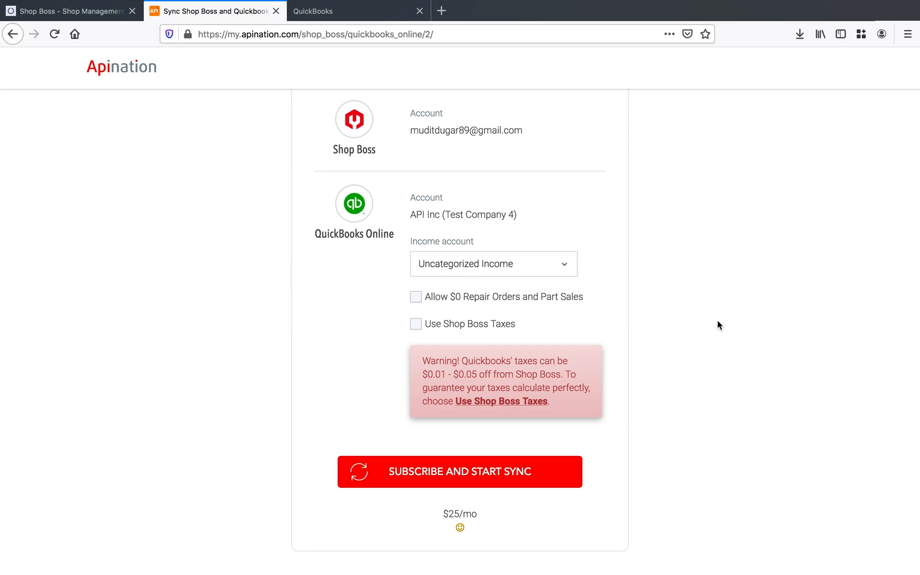
left_click(415, 323)
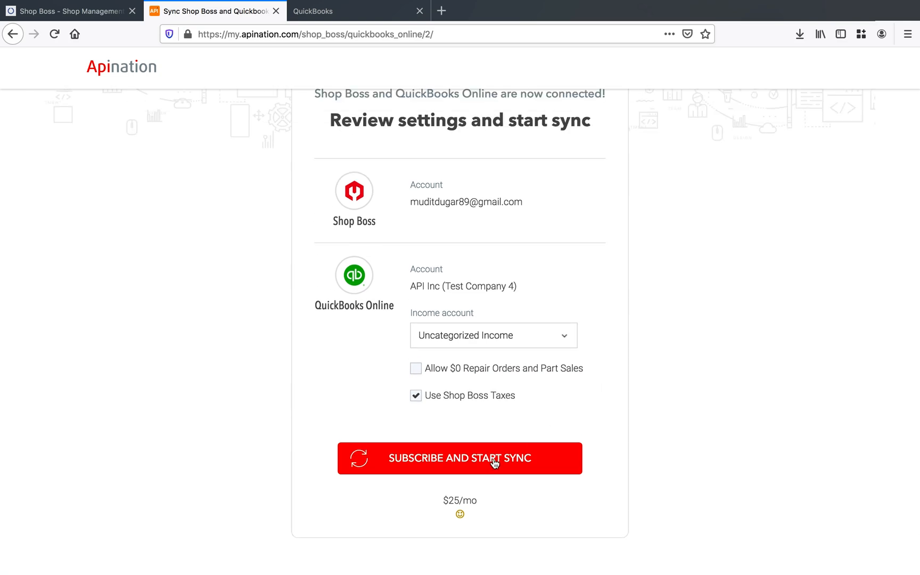
- Subscribe and start the Shop Boss to QuickBooks Online sync
left_click(459, 458)
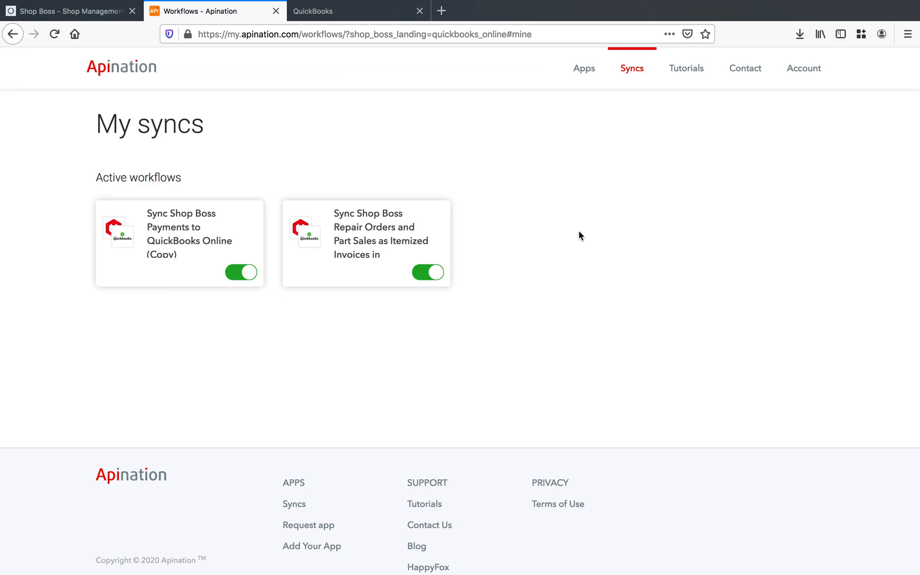
- Open the repair orders workflow in a new tab, view its trace, then return to Shop Boss
right_click(183, 228)
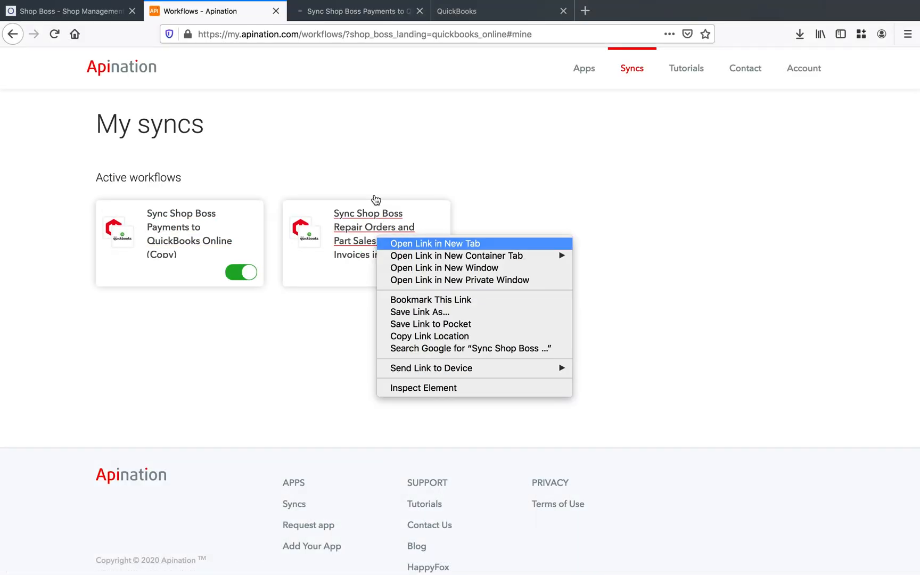
left_click(434, 244)
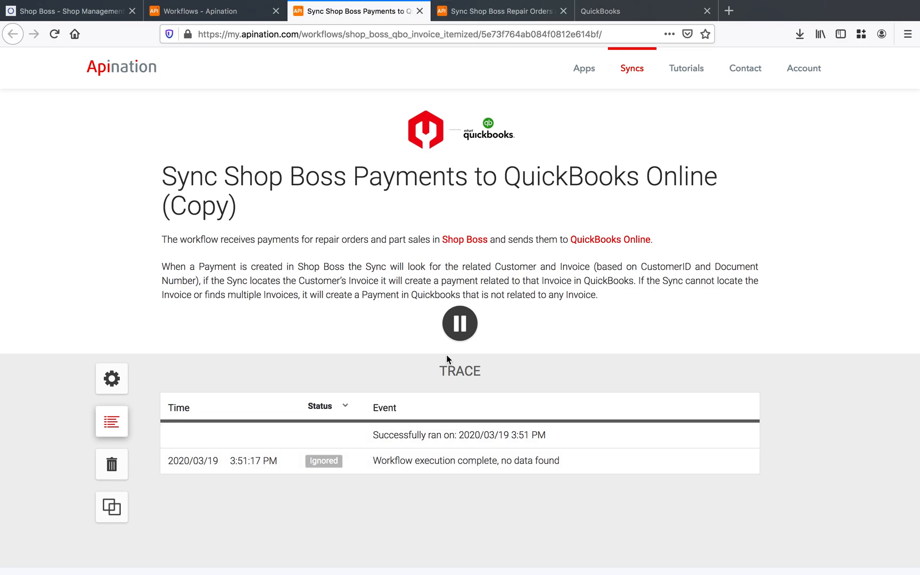
left_click(498, 11)
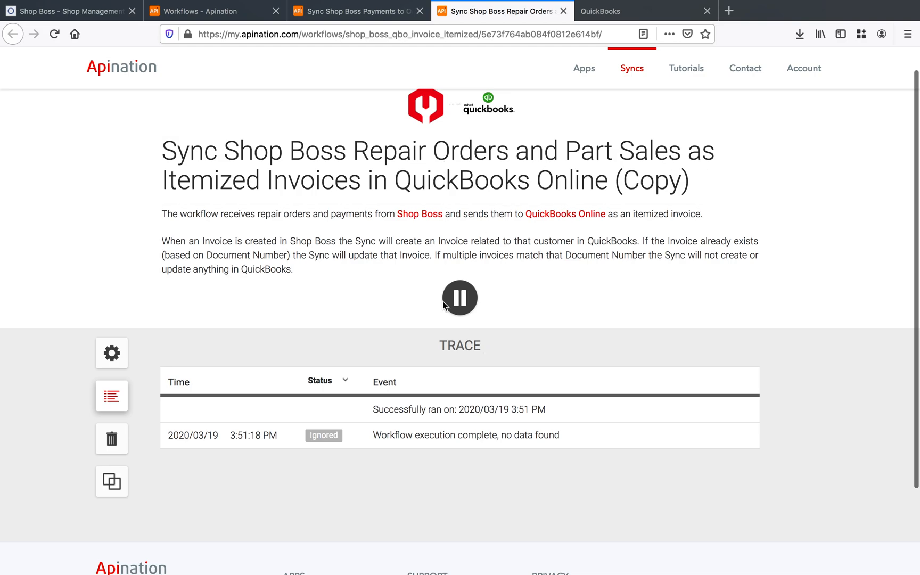
left_click(358, 11)
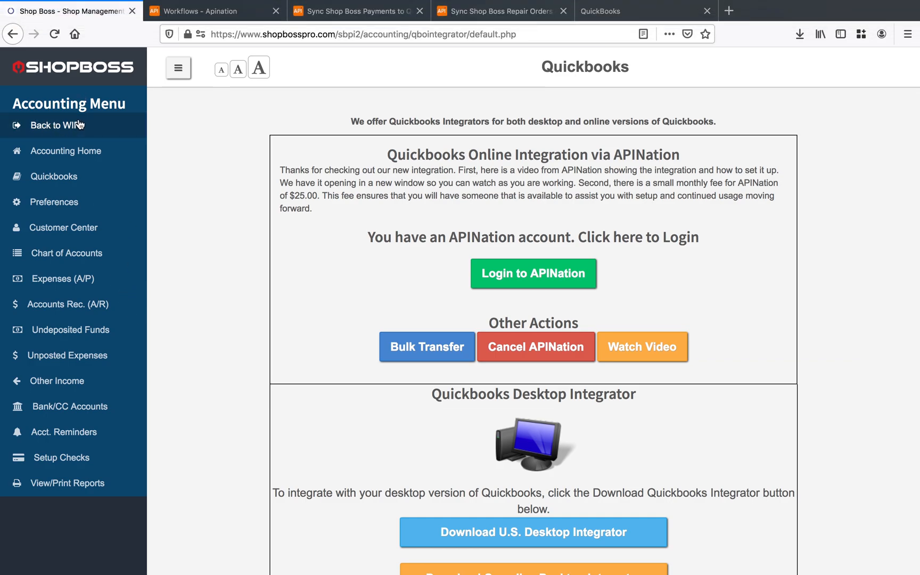
- Return to the work-in-process list and open repair order 1511
left_click(59, 124)
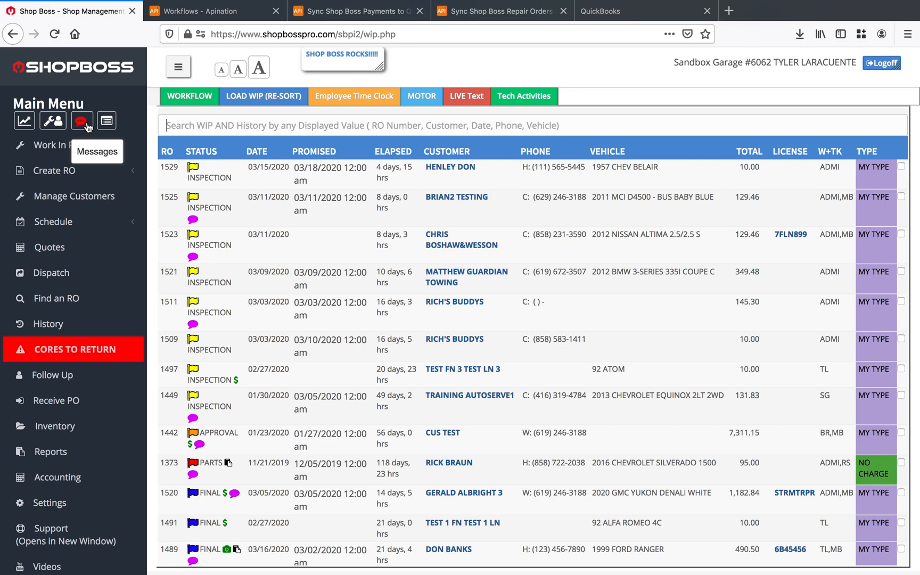
mouse_move(387, 210)
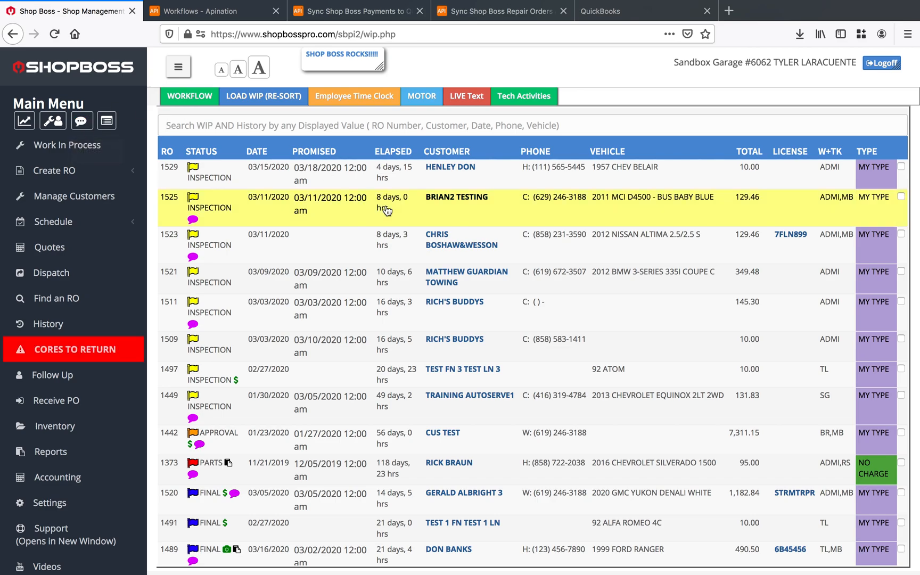
left_click(471, 316)
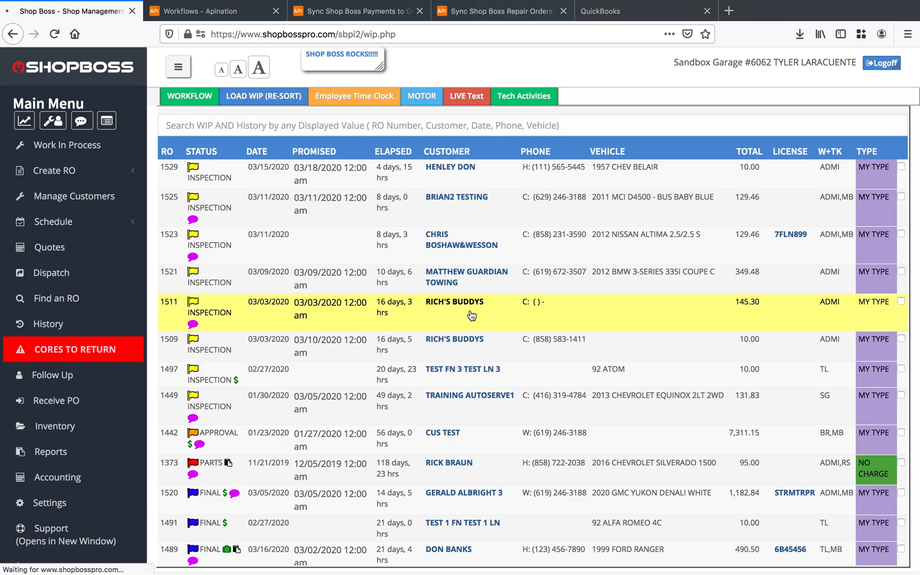
left_click(454, 302)
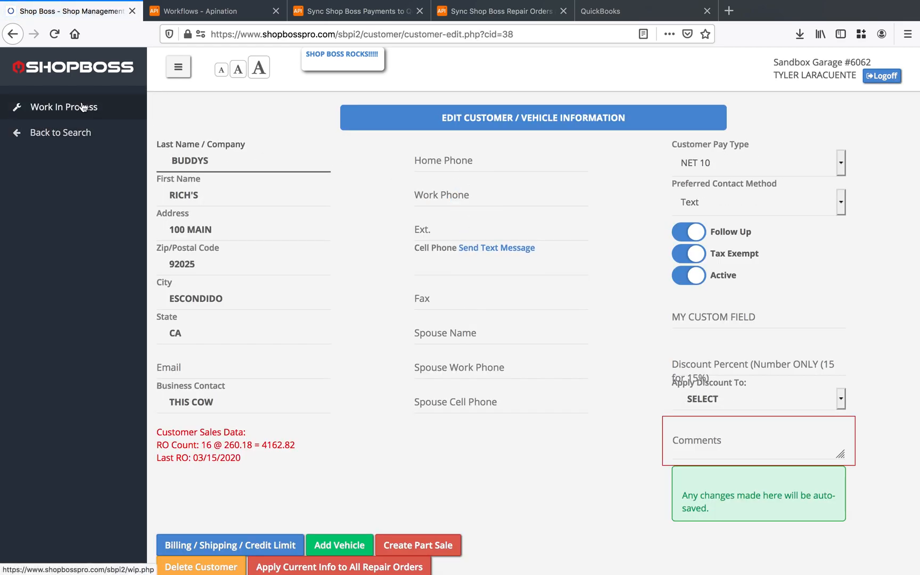
left_click(64, 107)
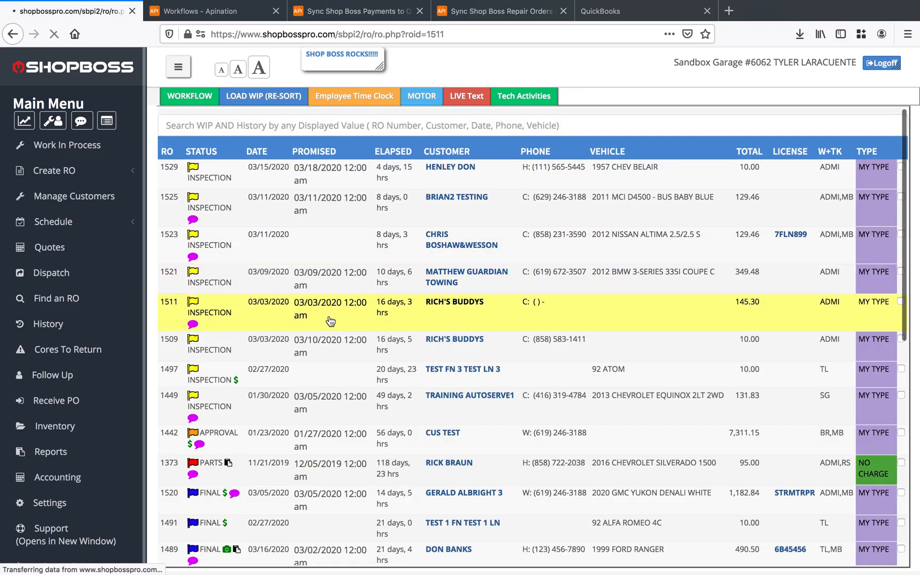
left_click(330, 322)
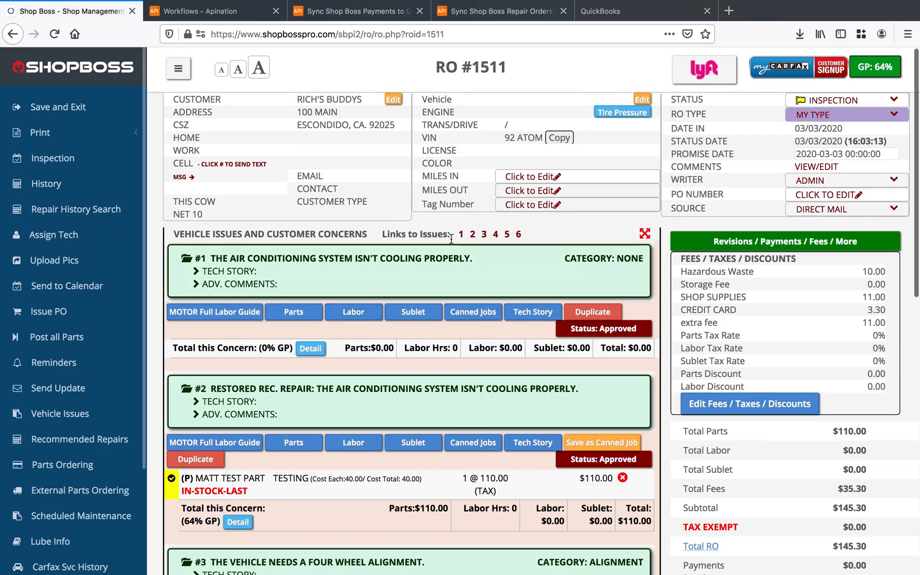
scroll("down", 3)
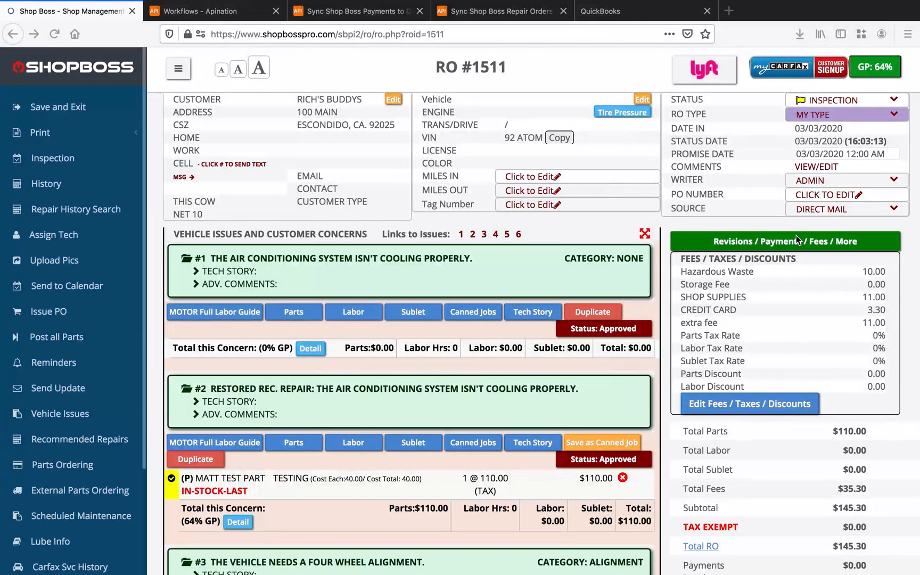
- Receive and save a $20.00 payment on RO 1511, then switch to QuickBooks
left_click(785, 241)
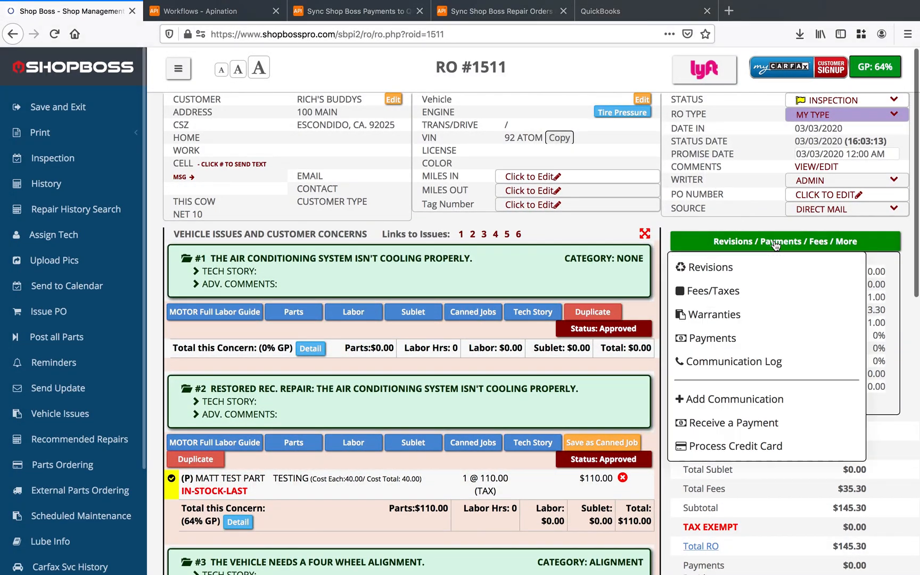
left_click(712, 338)
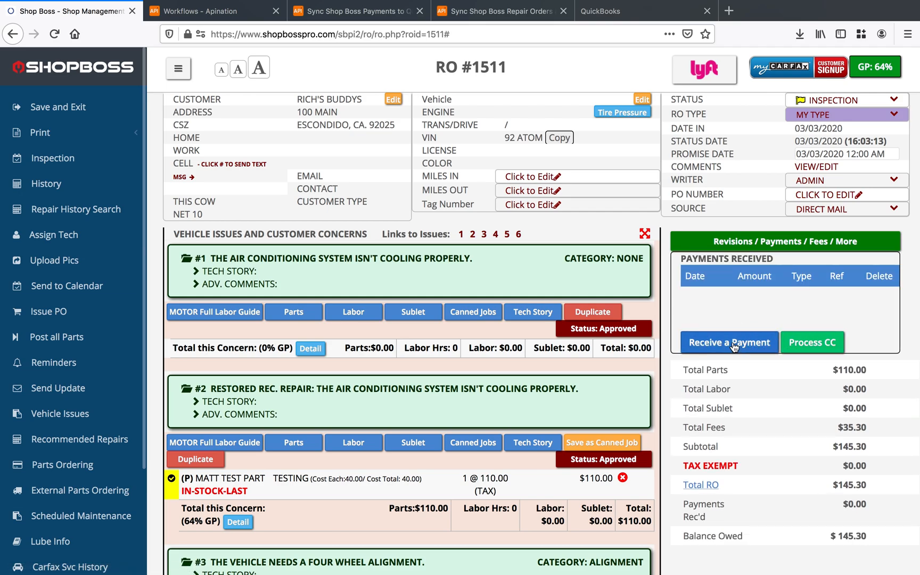
left_click(730, 342)
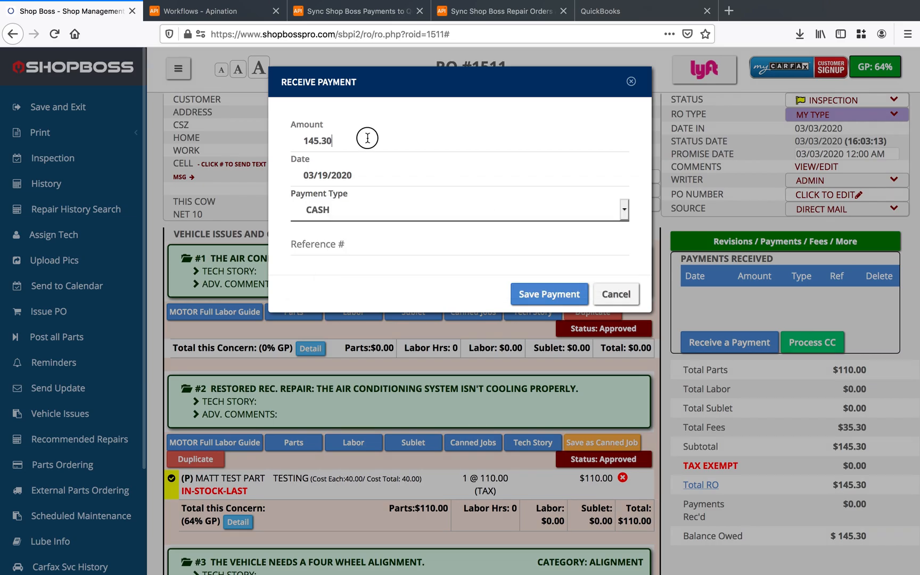
type("20.00")
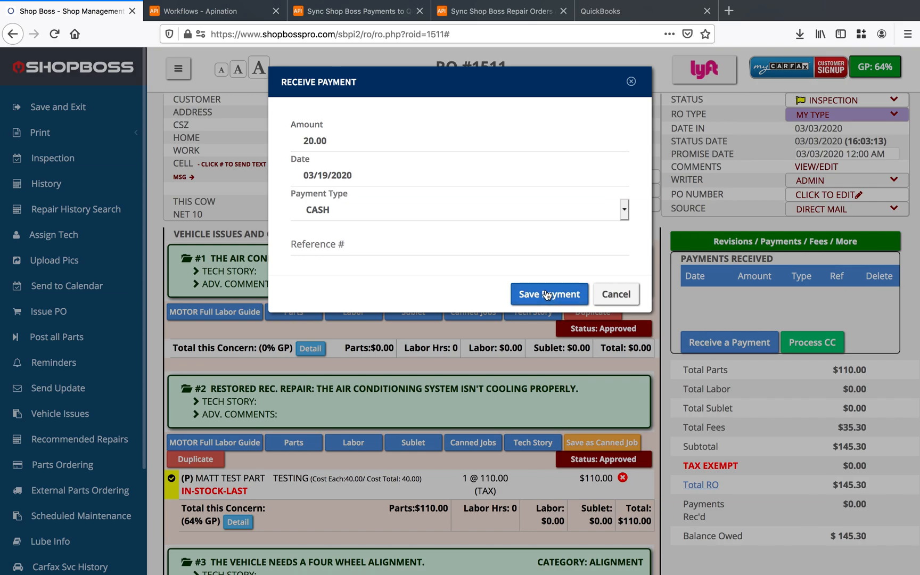
left_click(549, 294)
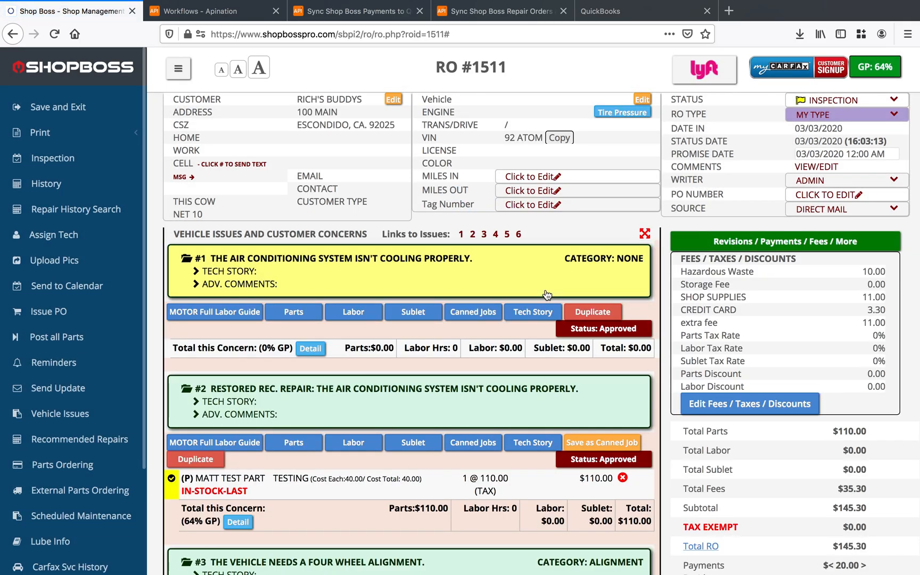
left_click(358, 10)
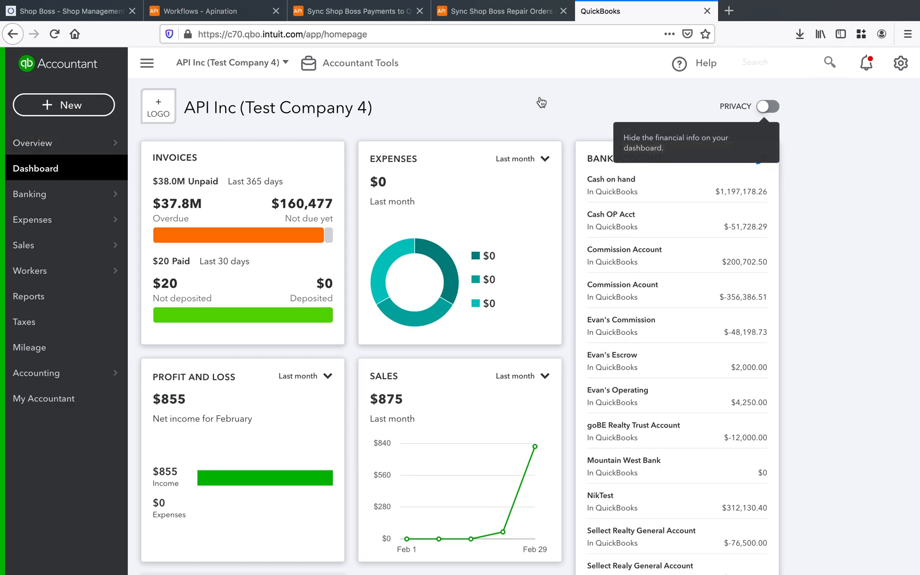
- Search 'rich' and open the synced $20.00 payment ROPAY-1511 for RICH'S BUDDYS
type("rich")
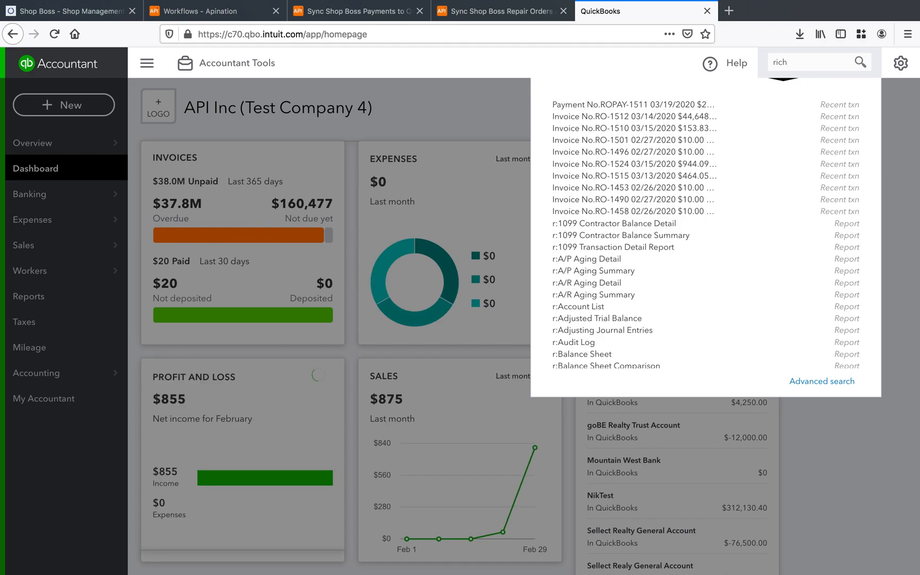
left_click(813, 62)
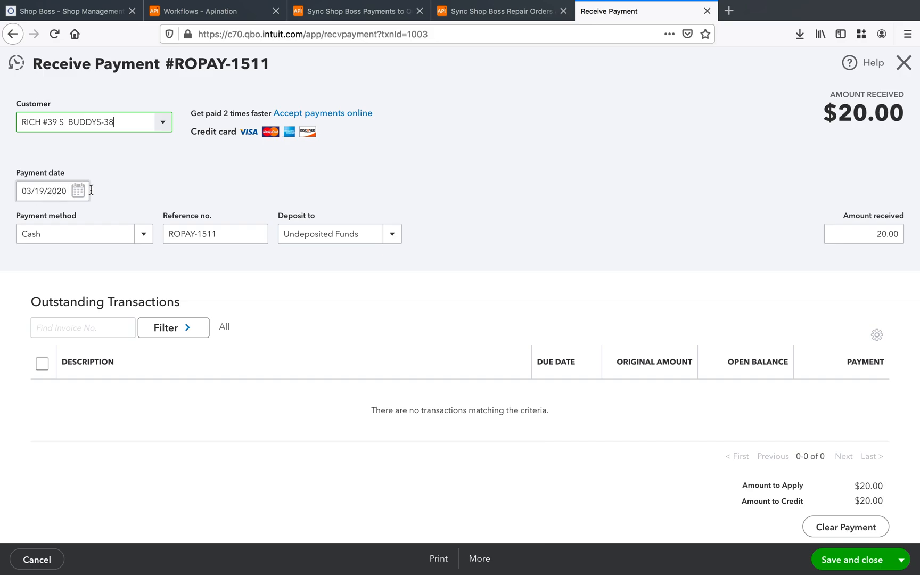
mouse_move(433, 137)
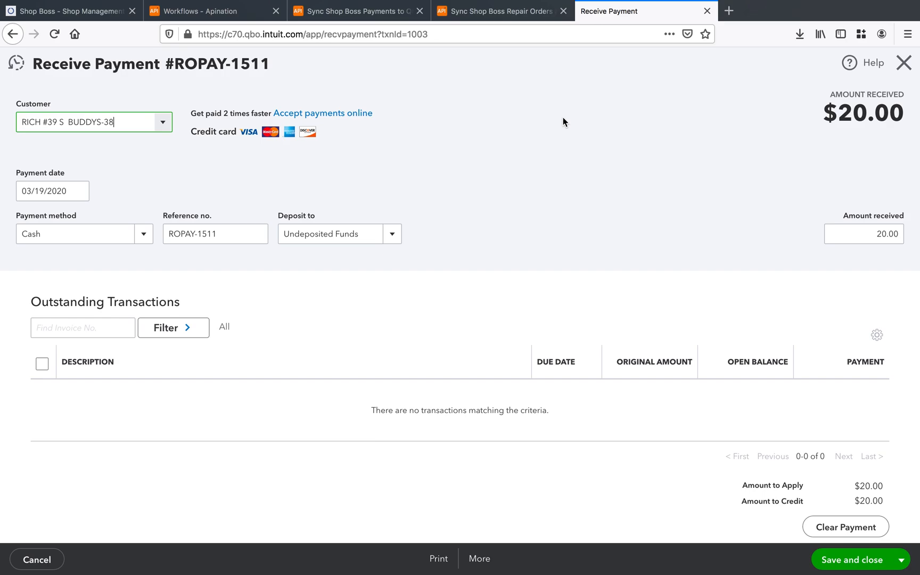
mouse_move(630, 133)
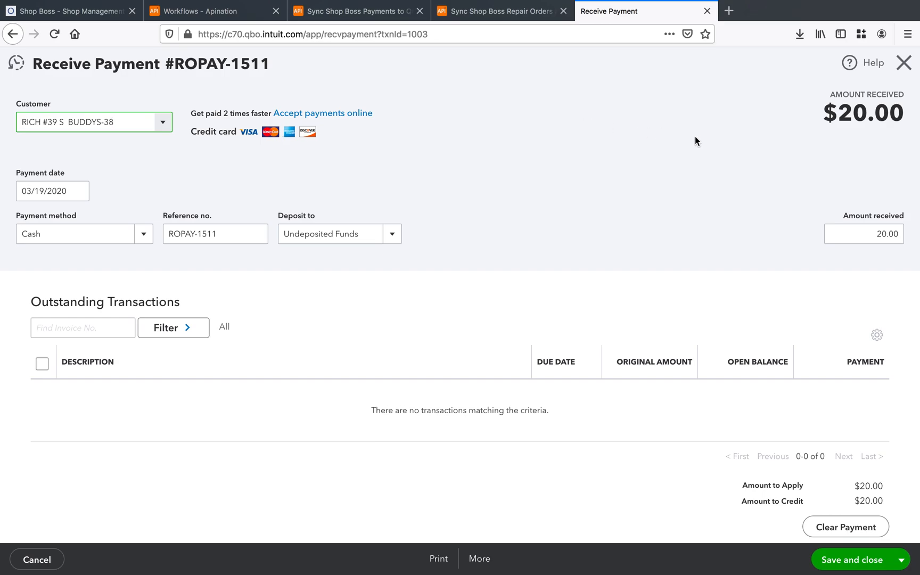
left_click(216, 233)
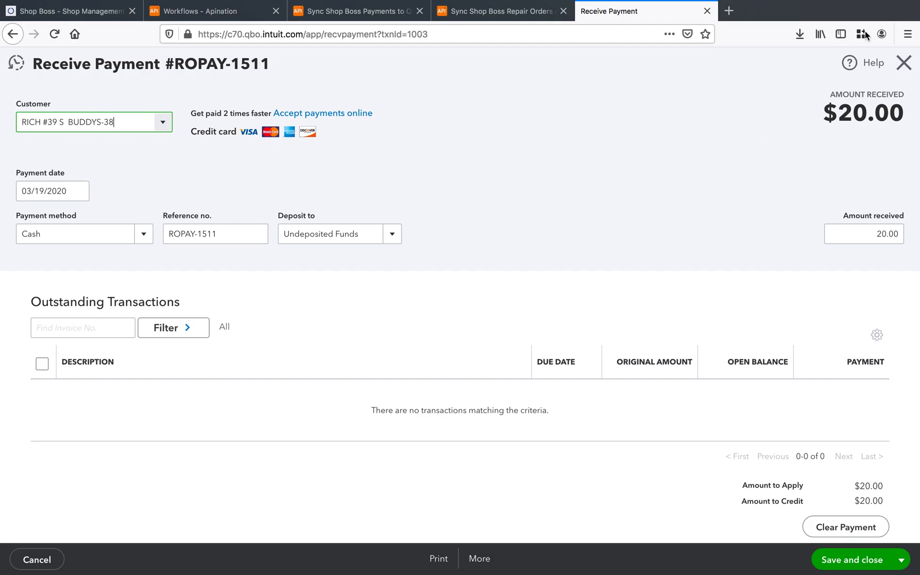
left_click(903, 63)
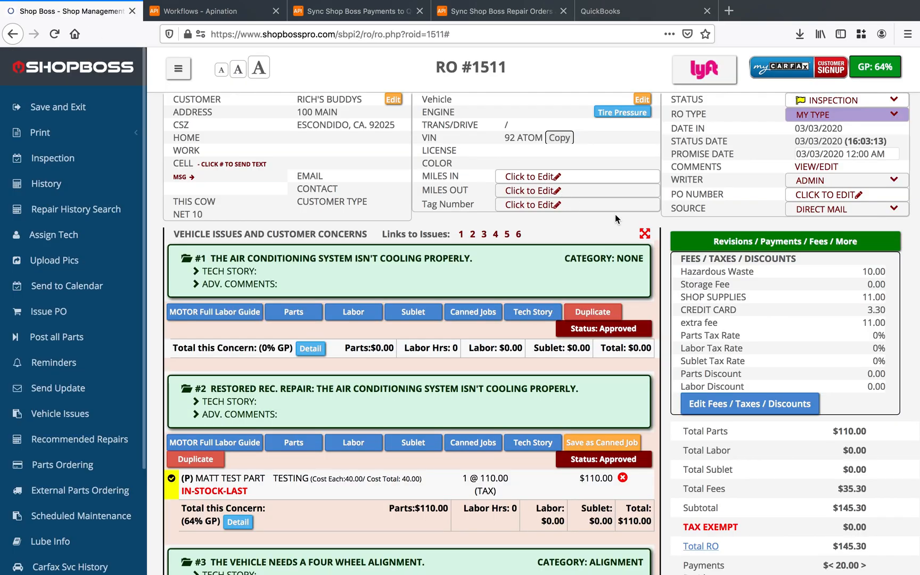
mouse_move(715, 213)
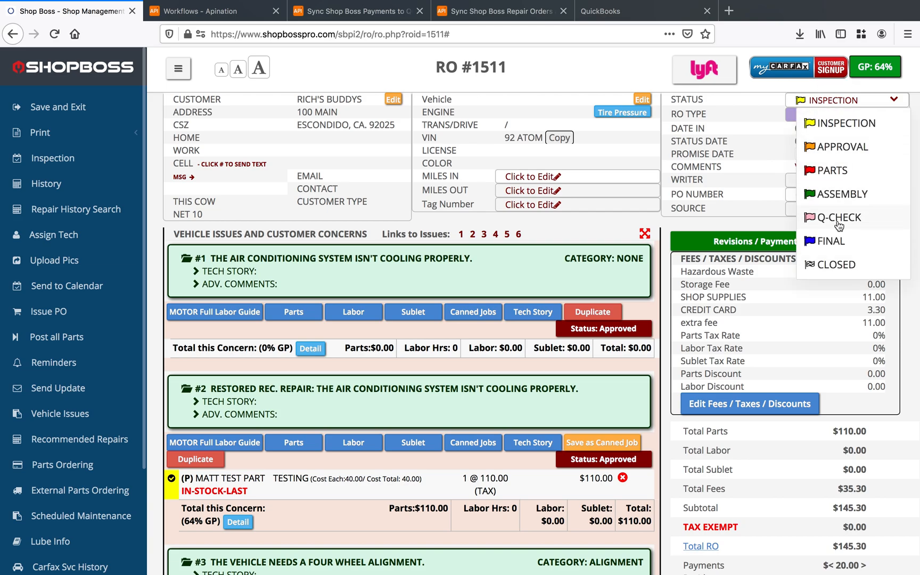
- Set RO 1511 to CLOSED, confirm closing without printing a final copy
left_click(838, 264)
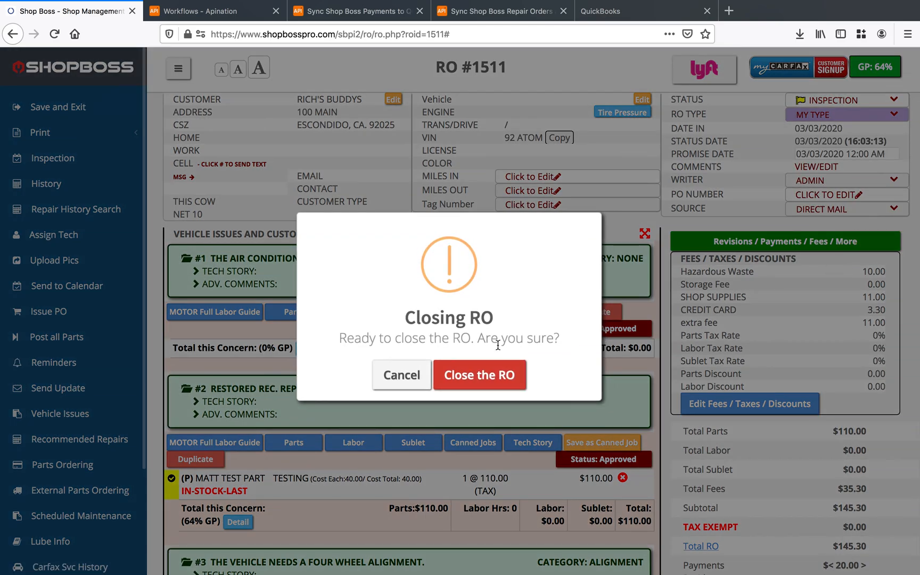
left_click(480, 375)
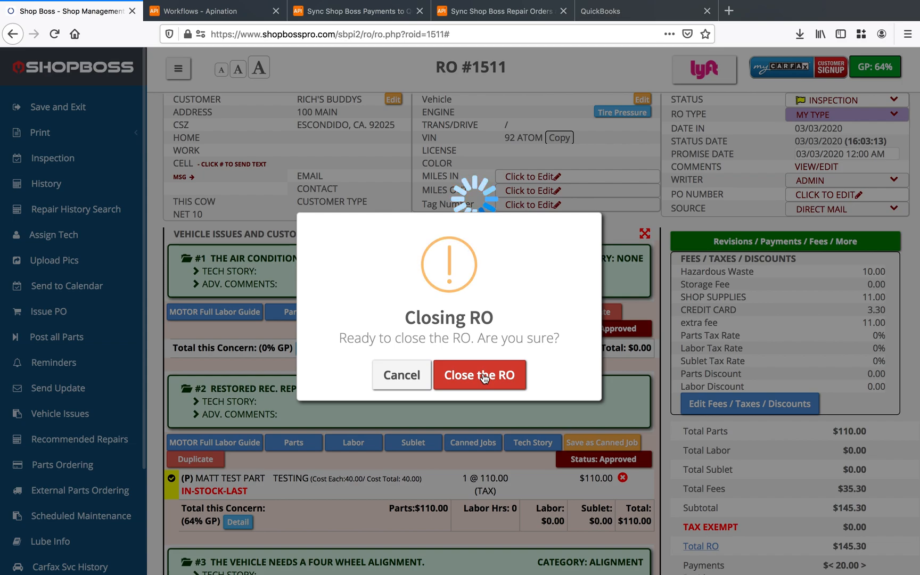
left_click(480, 375)
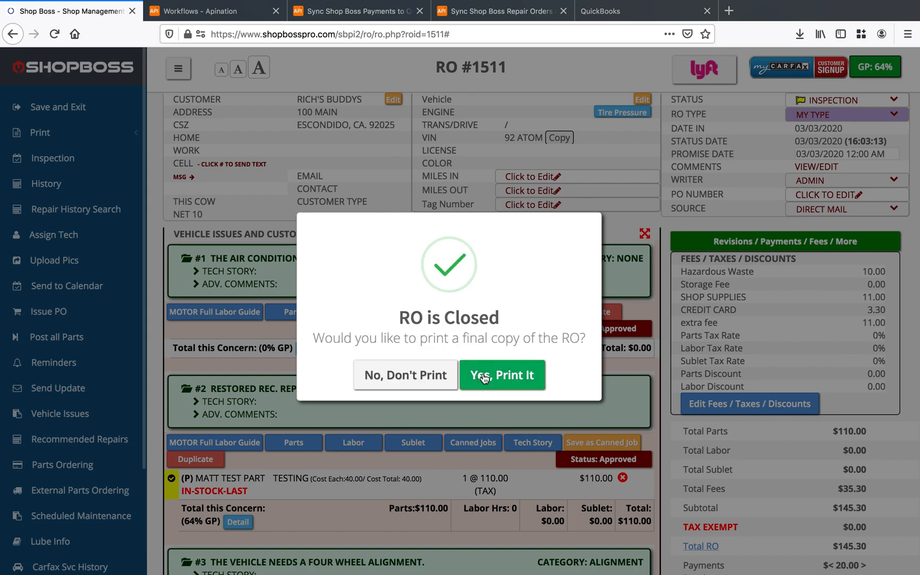
left_click(502, 375)
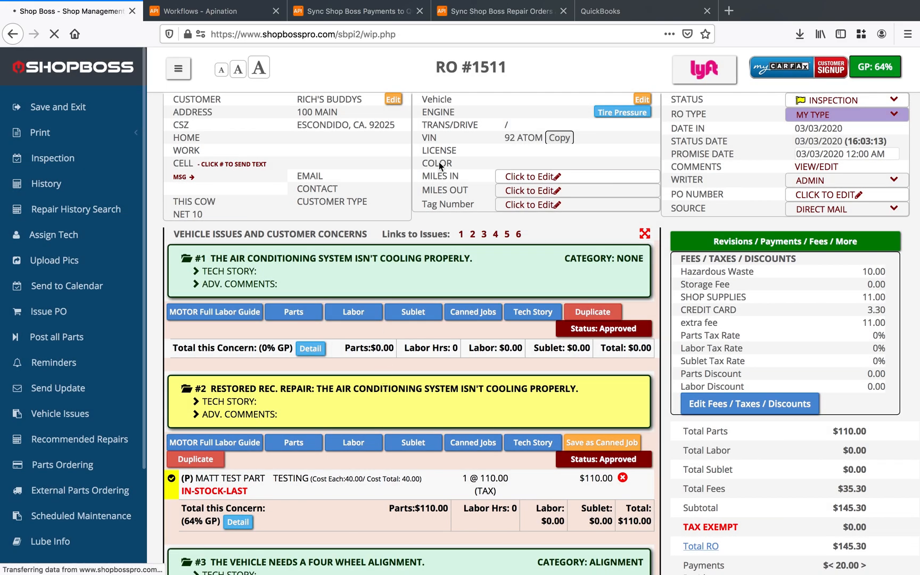
left_click(499, 11)
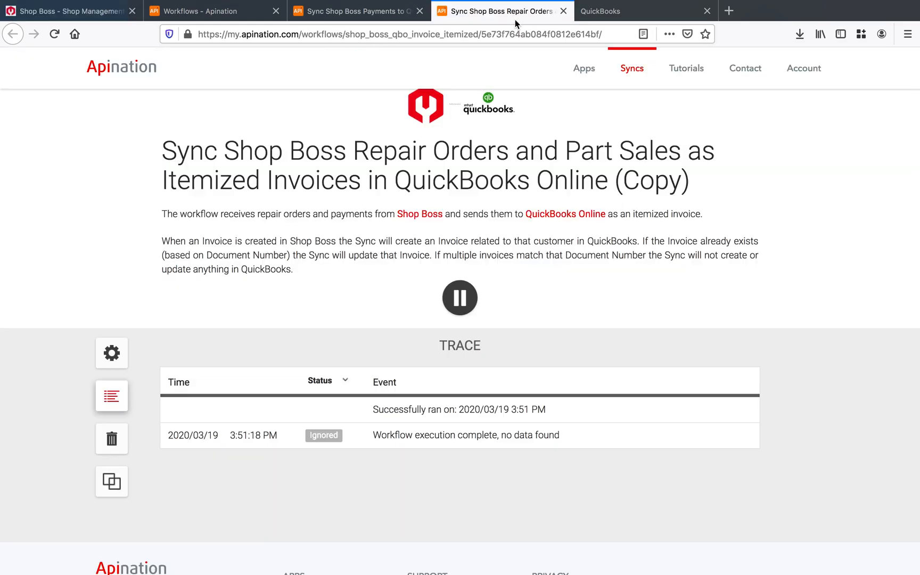
- Switch from the Apination trace to the QuickBooks Online Sales > Invoices list
left_click(112, 396)
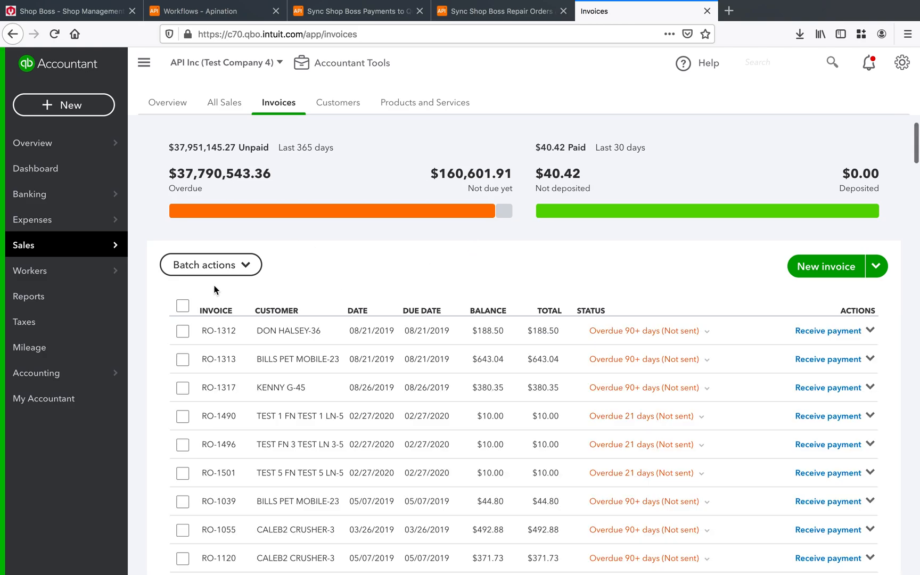
- Sort invoices by number and review RO-1511's $145.30 line items and $20.00 payment, then return to Apination
left_click(217, 310)
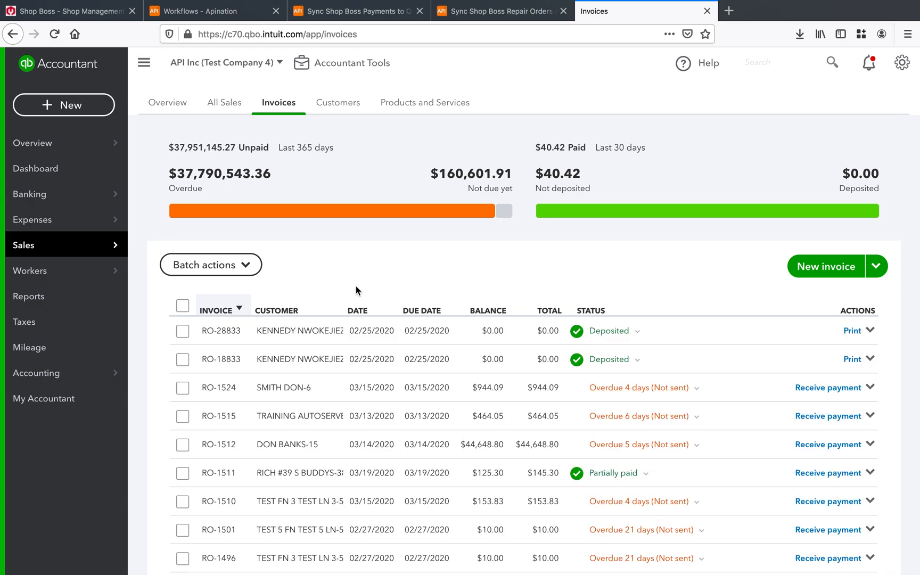
scroll("down", 3)
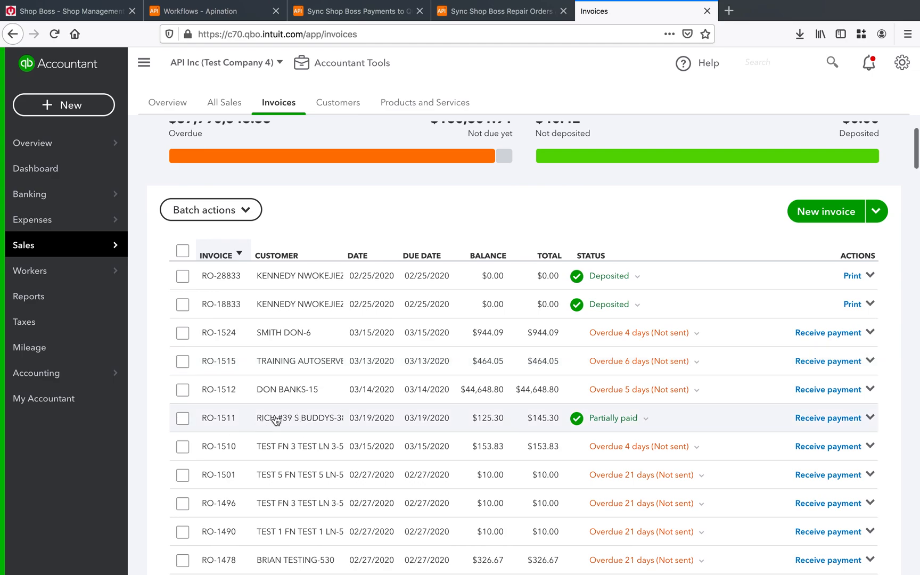
left_click(294, 417)
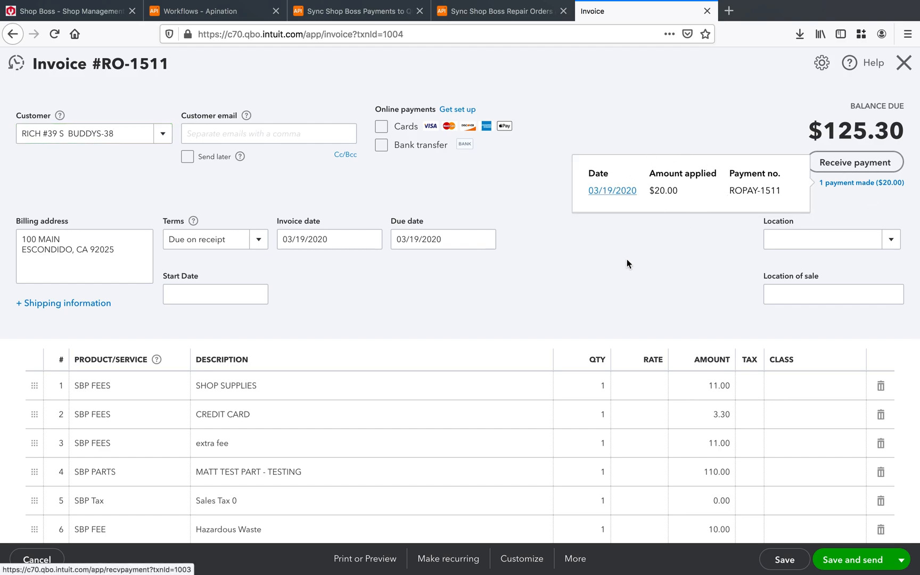
scroll("down", 3)
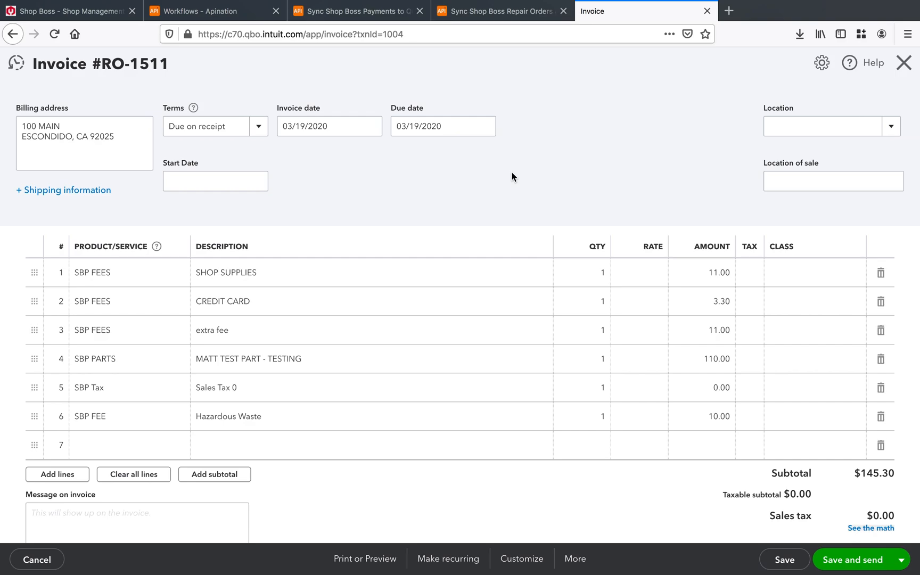
scroll("down", 3)
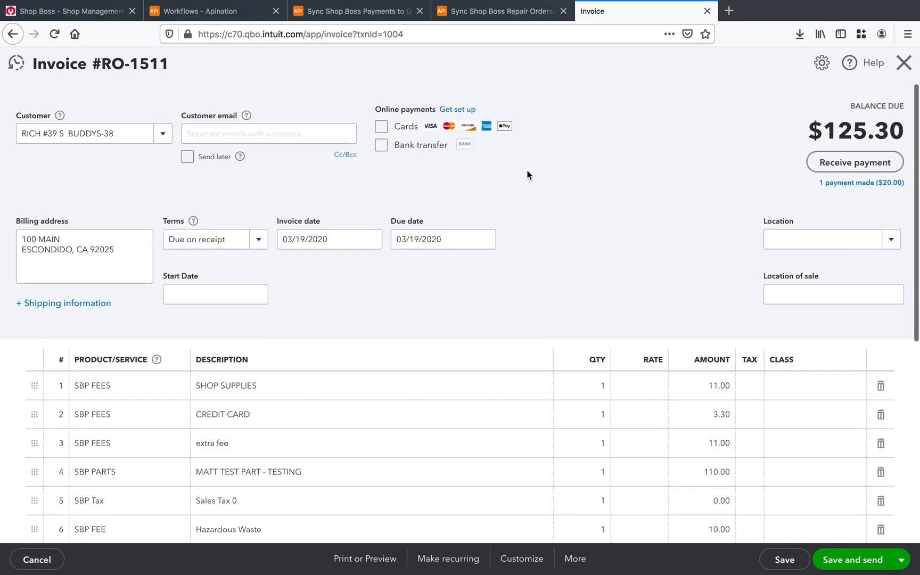
left_click(499, 10)
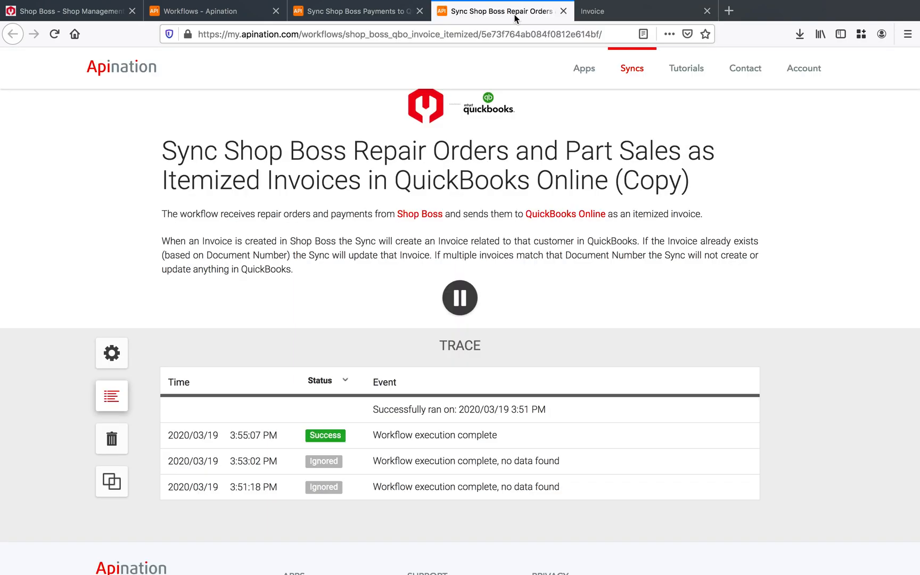
- Return to the Shop Boss WIP list showing RO 1511 closed at $145.30
left_click(70, 11)
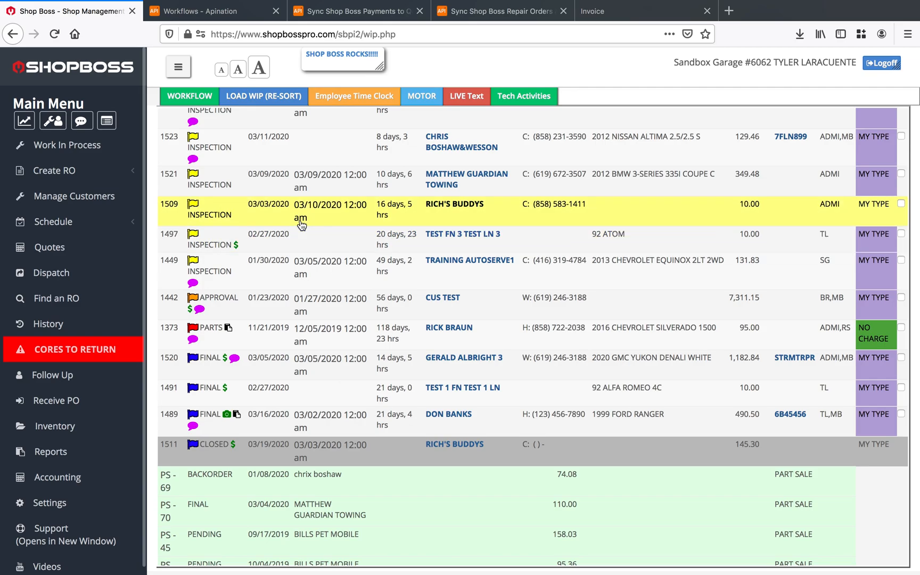
- Navigate via Accounting > Quickbooks to the Bulk Transfer page with its duplication warning
left_click(56, 478)
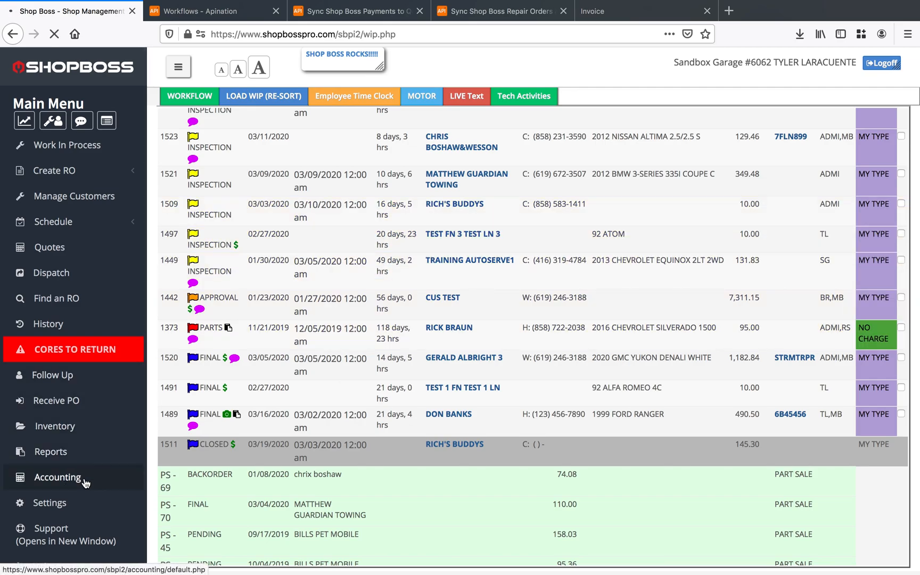
left_click(58, 477)
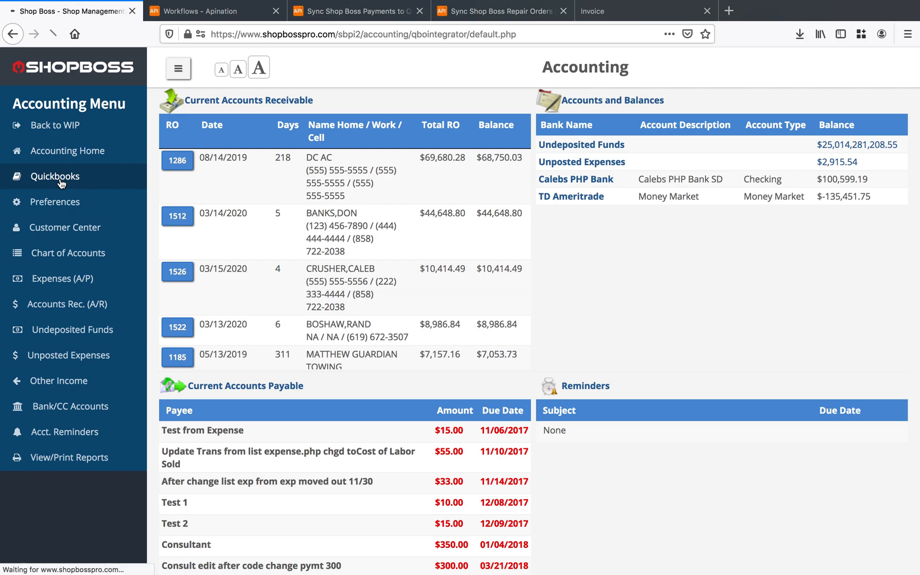
left_click(57, 176)
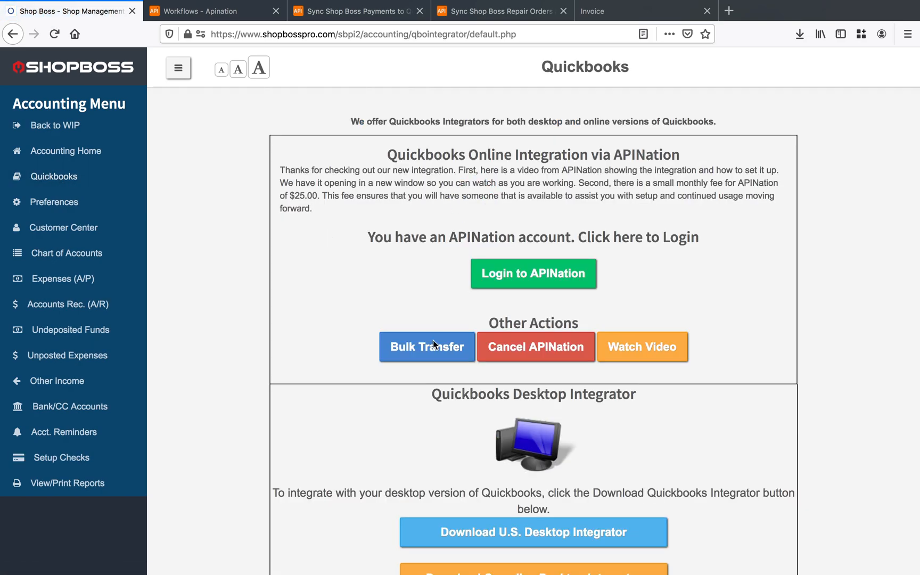
left_click(427, 346)
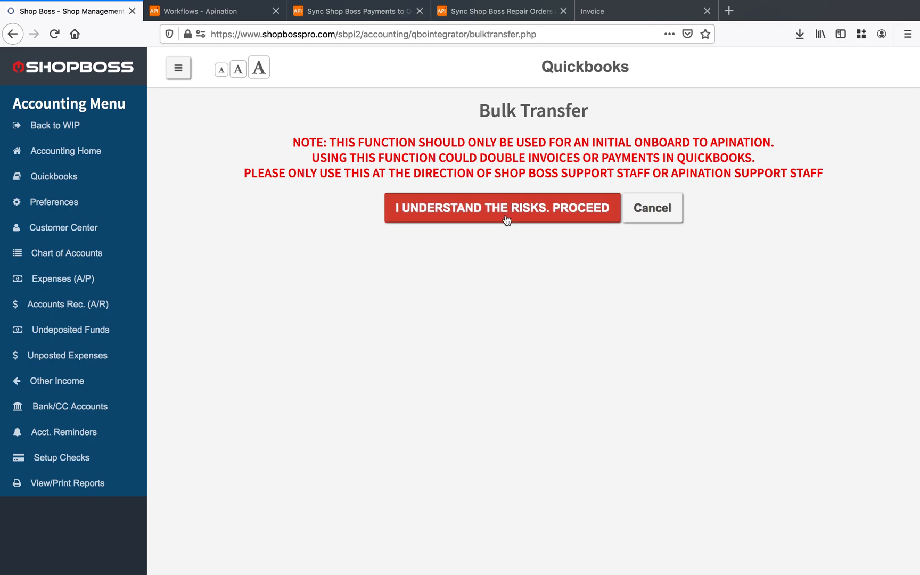
- Accept the risks and set up a Repair Orders transfer dated 03/18/2020 to 03/19/2020
left_click(502, 208)
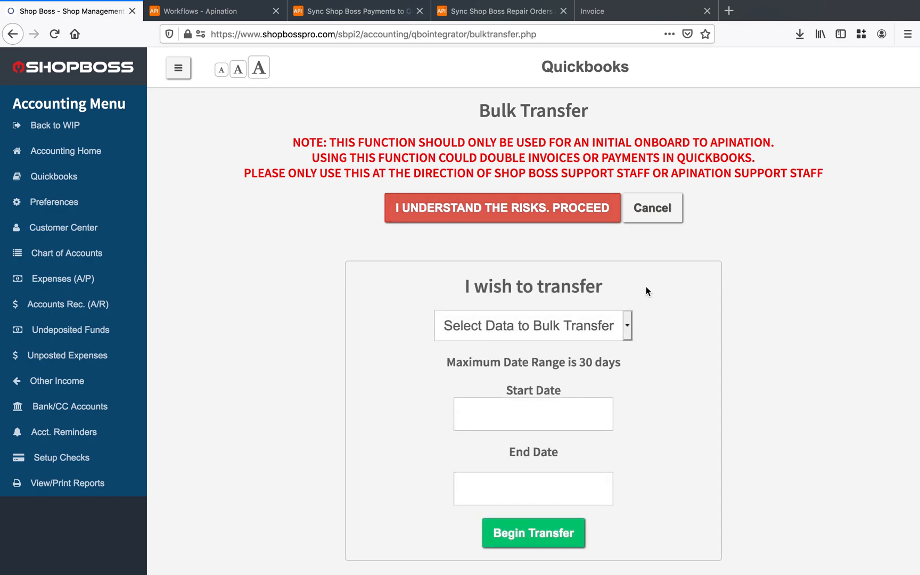
left_click(532, 326)
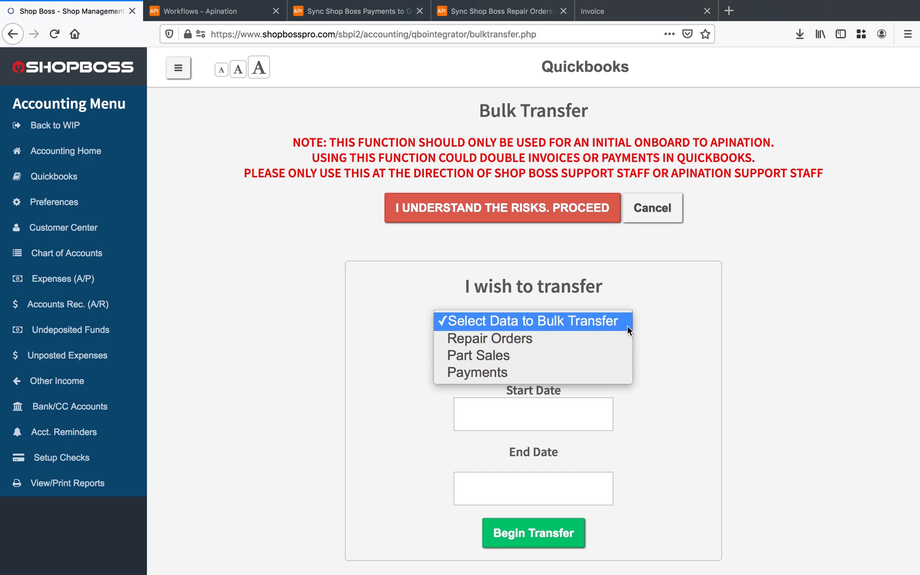
left_click(489, 339)
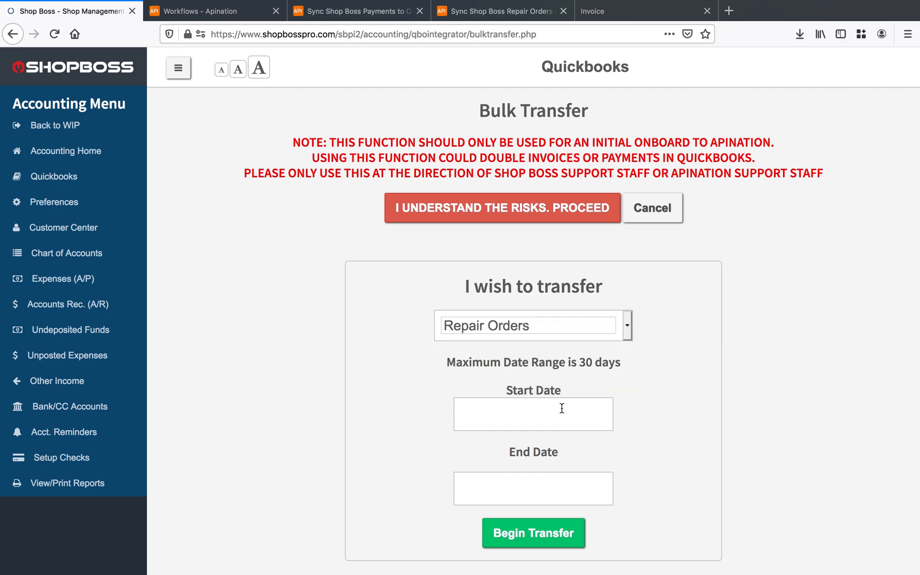
left_click(533, 413)
type("03/18/2020")
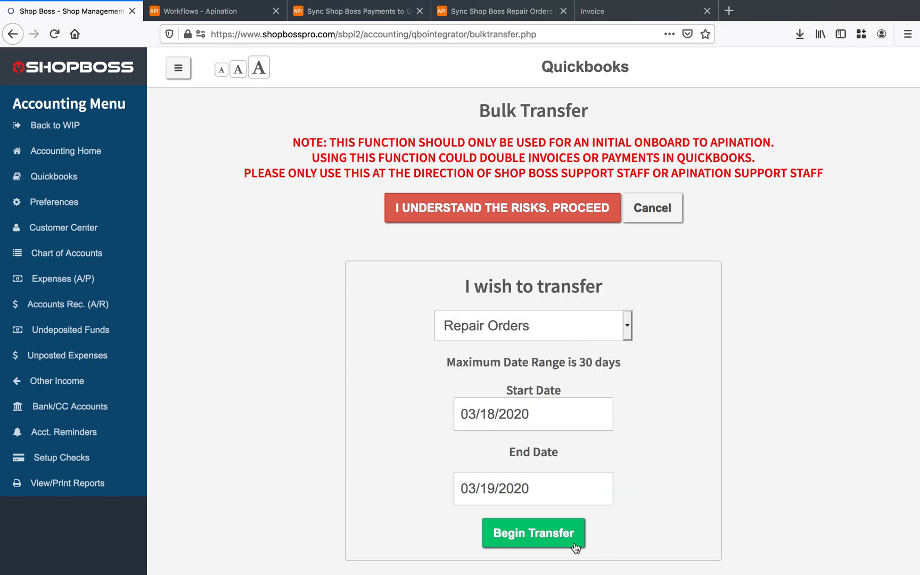
- Begin the transfer, confirm it, and dismiss the in-progress notice
left_click(533, 533)
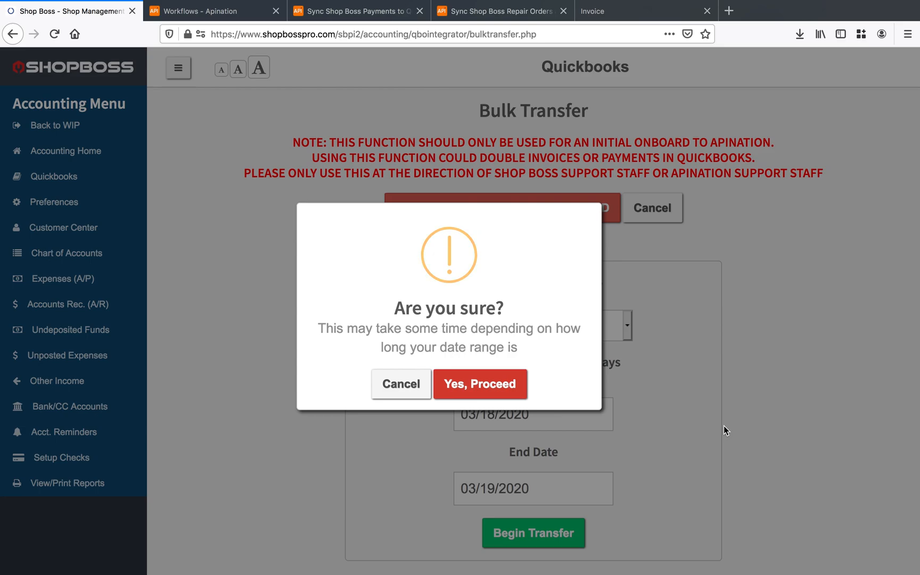
left_click(480, 384)
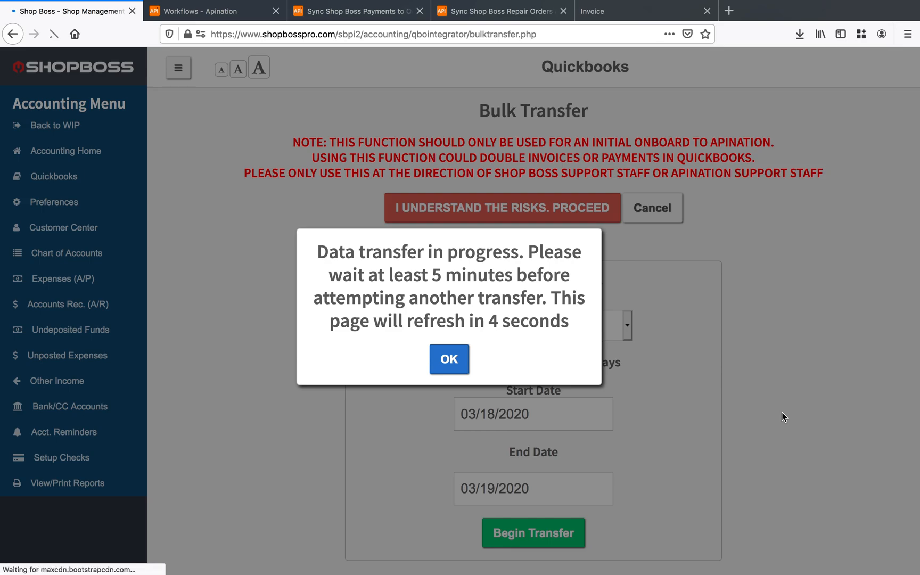
left_click(448, 359)
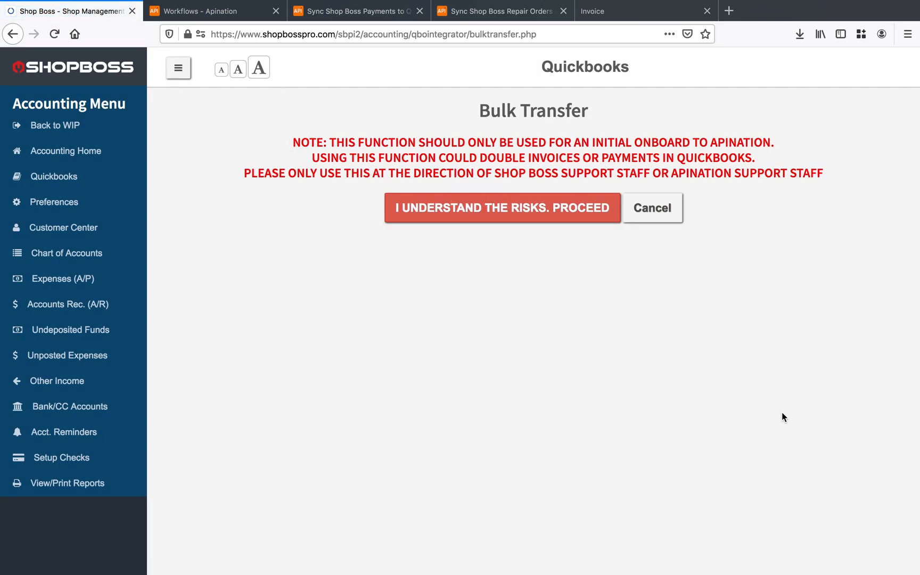